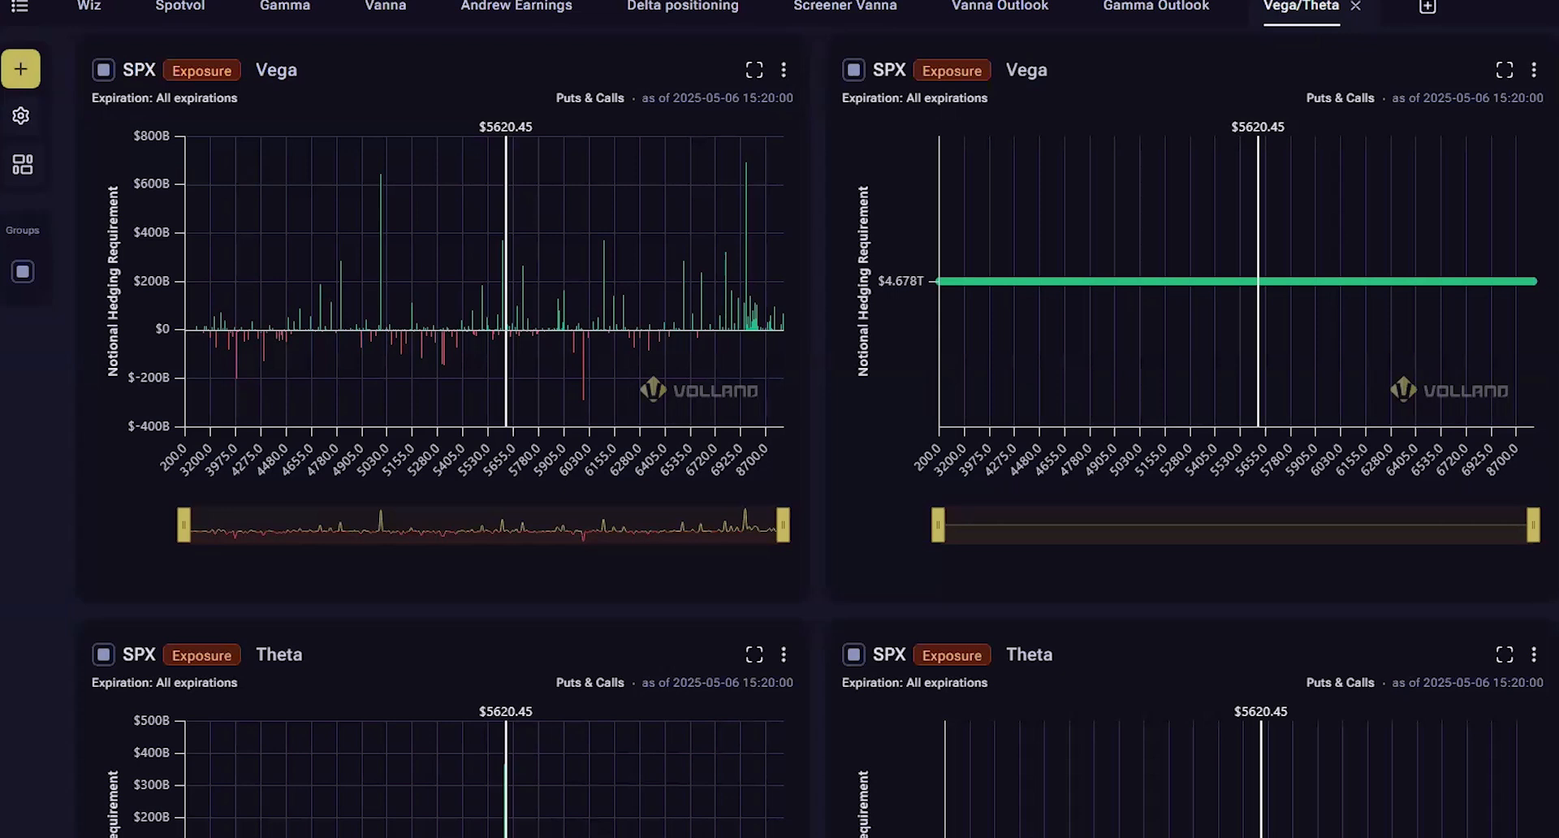
pyautogui.moveTo(416, 166)
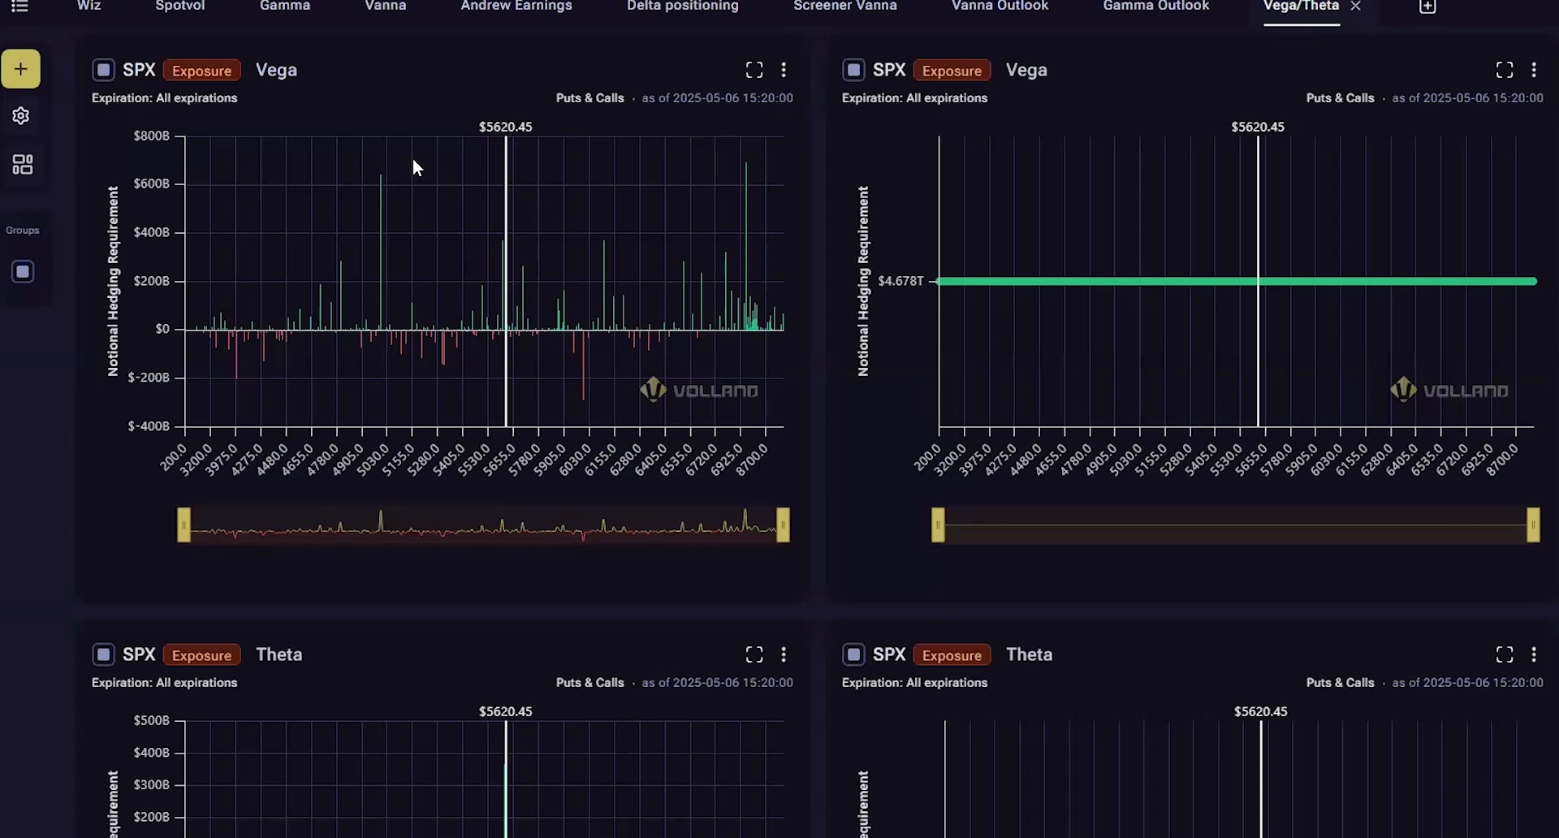
pyautogui.scroll(-3)
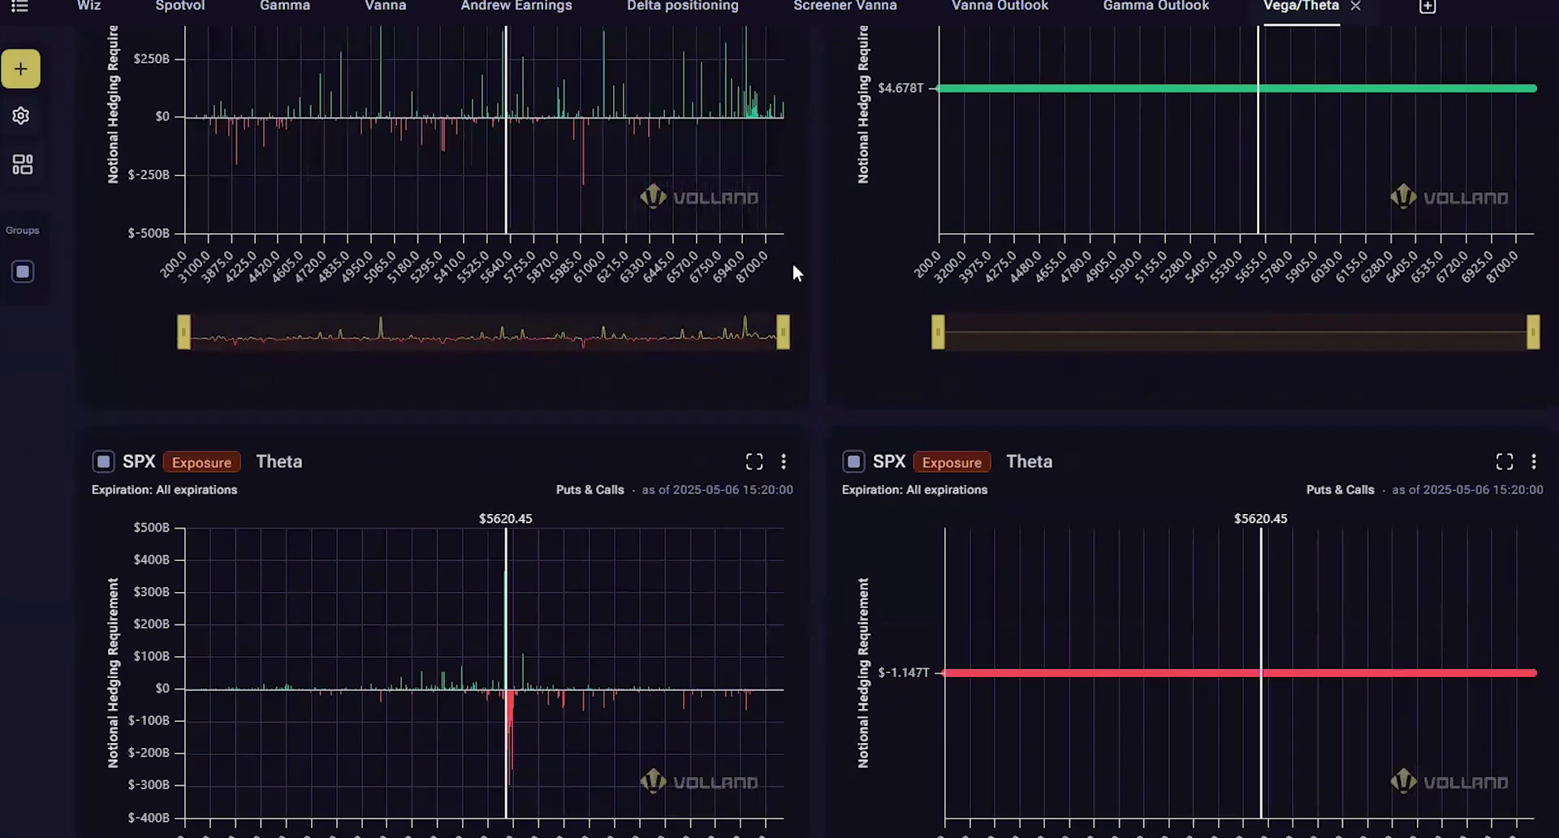
pyautogui.scroll(3)
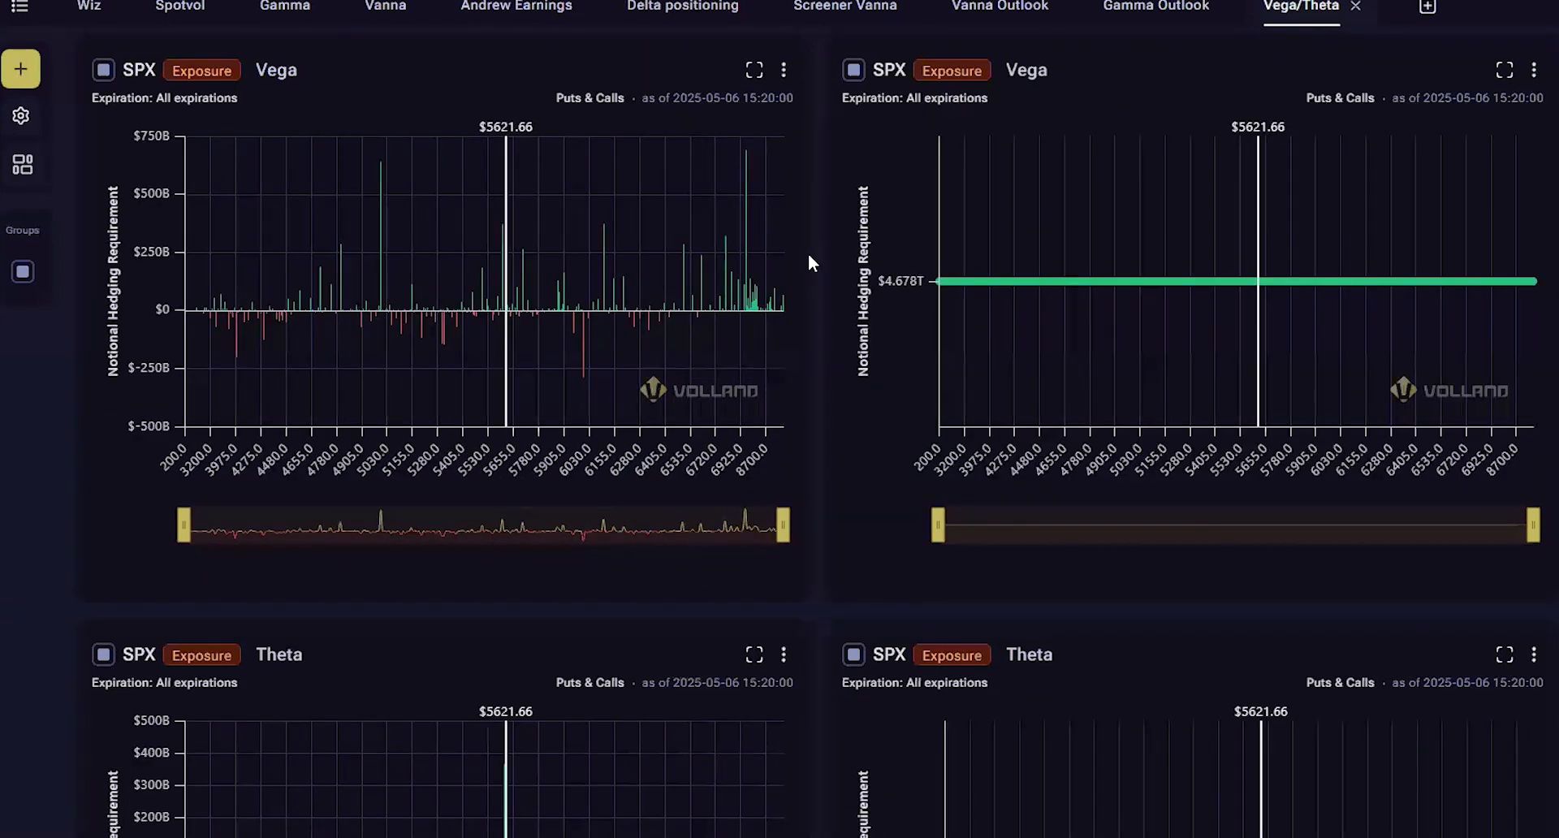
pyautogui.moveTo(797, 257)
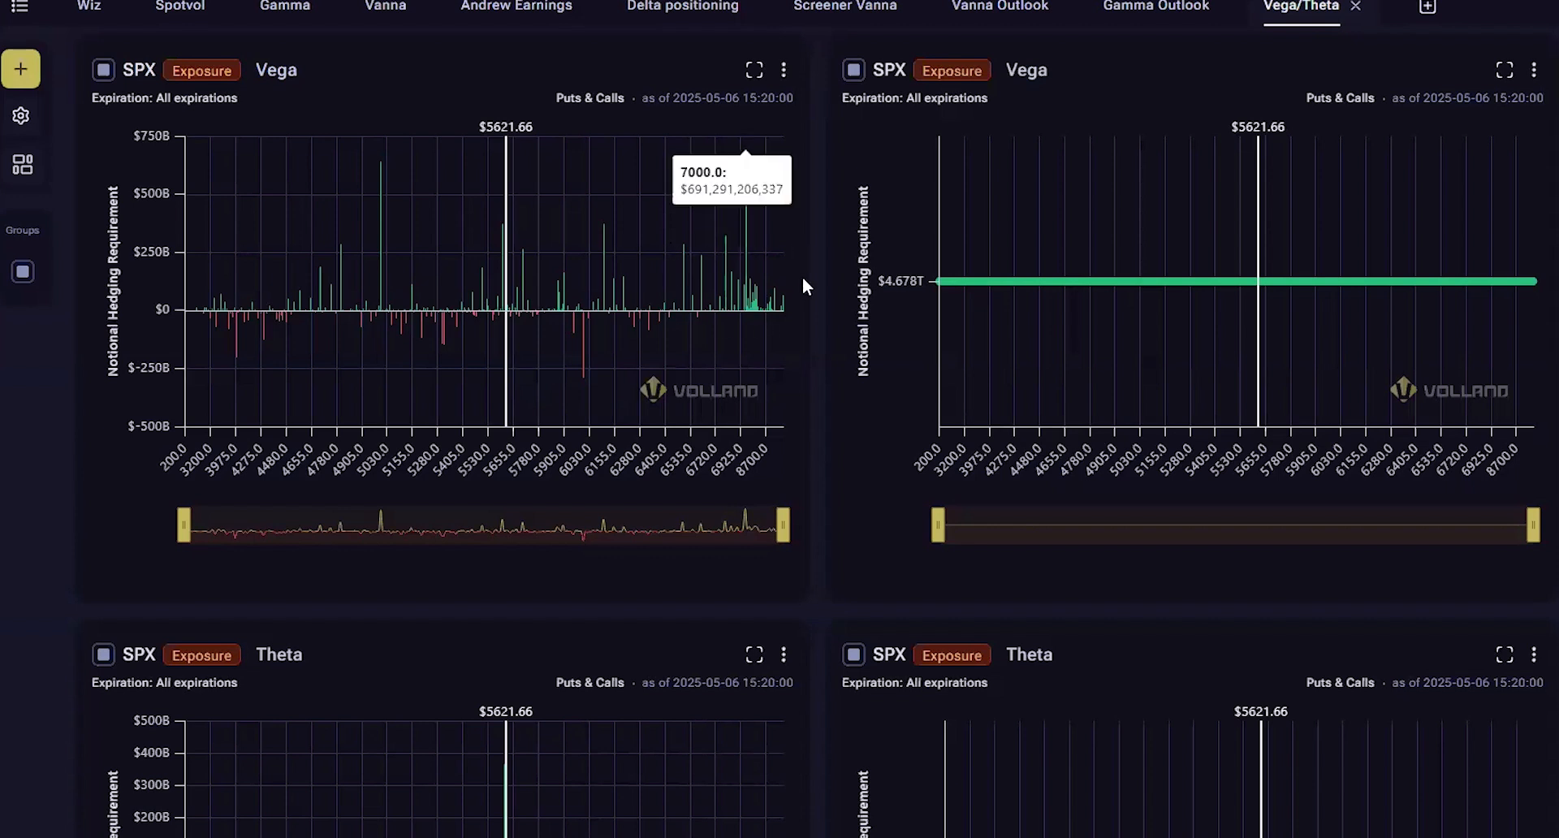
pyautogui.moveTo(818, 270)
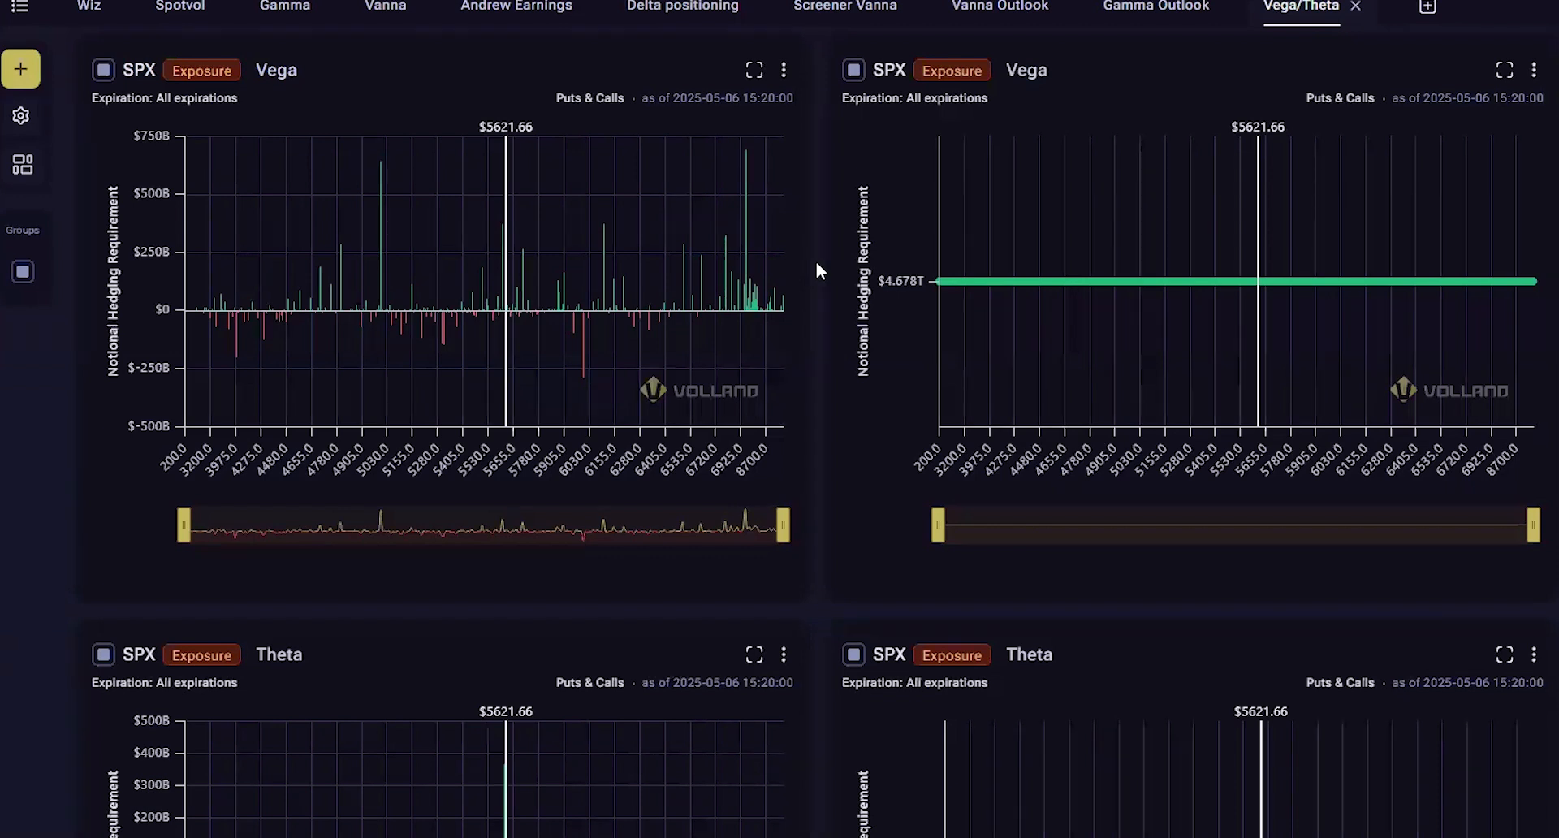
pyautogui.moveTo(274, 149)
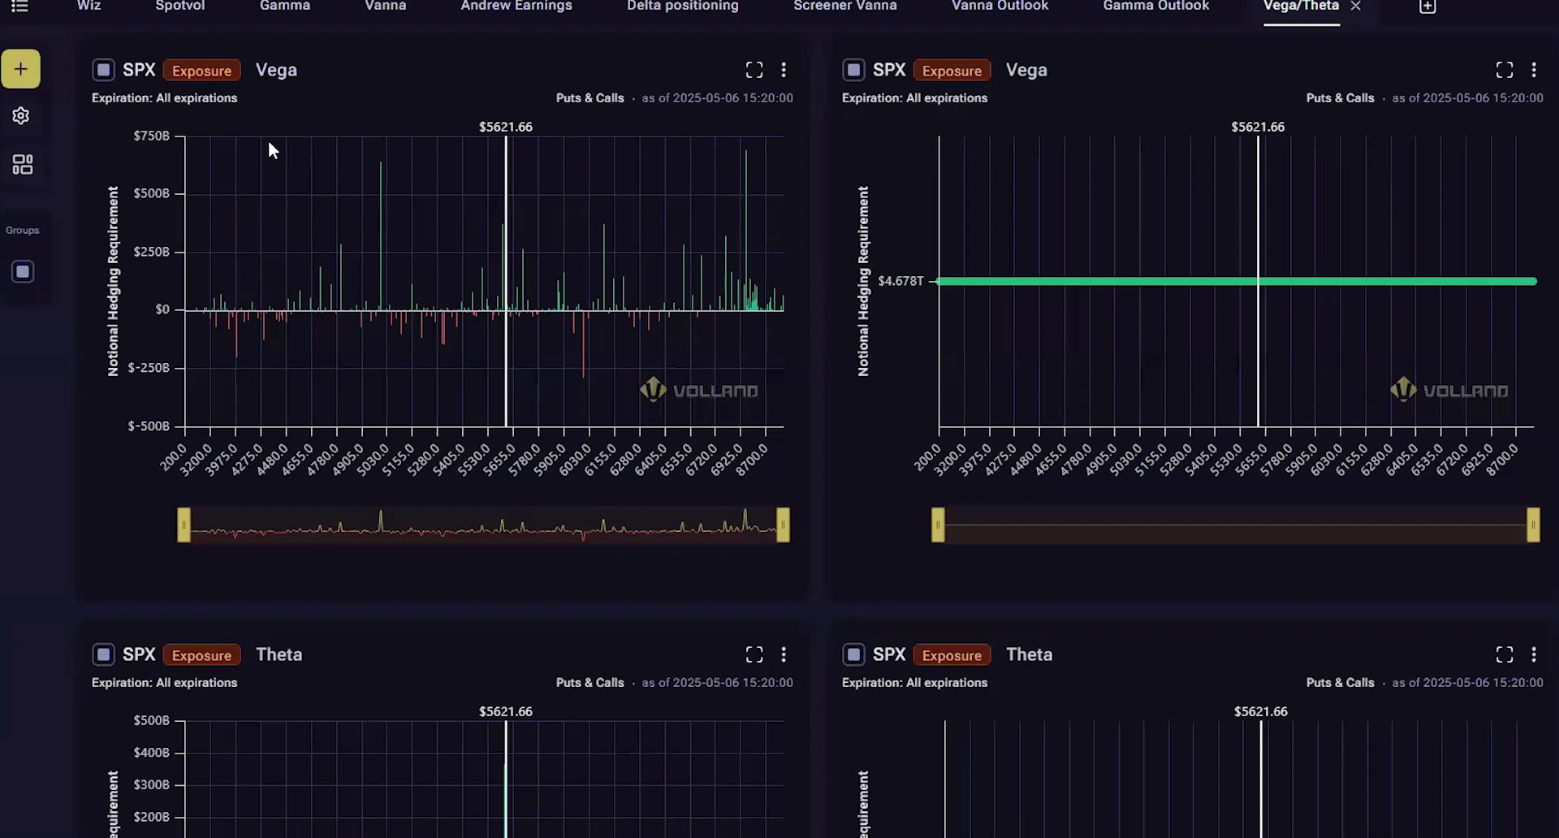
pyautogui.moveTo(818, 243)
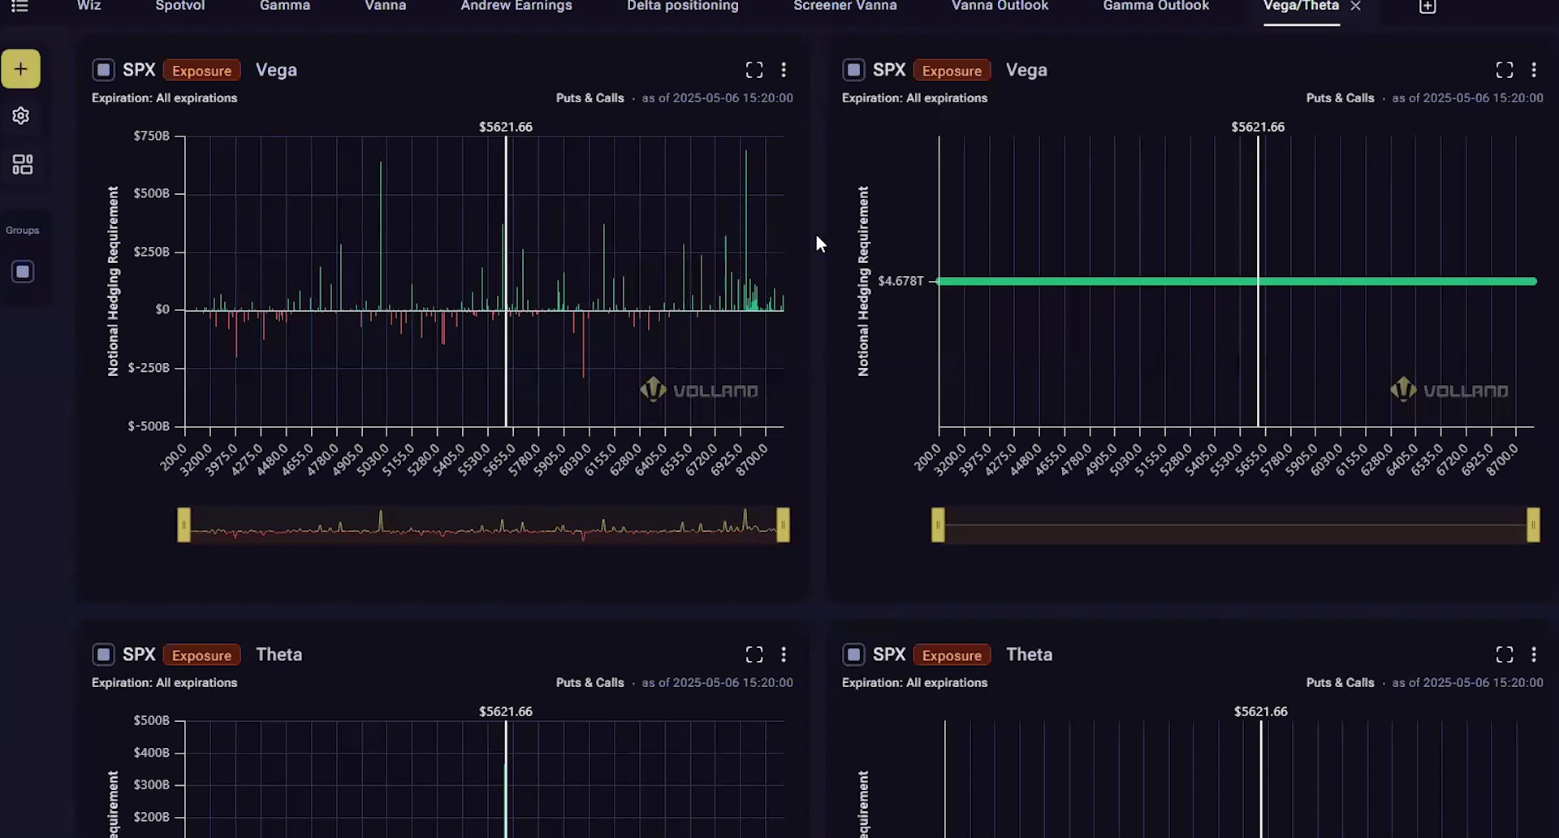
pyautogui.scroll(-3)
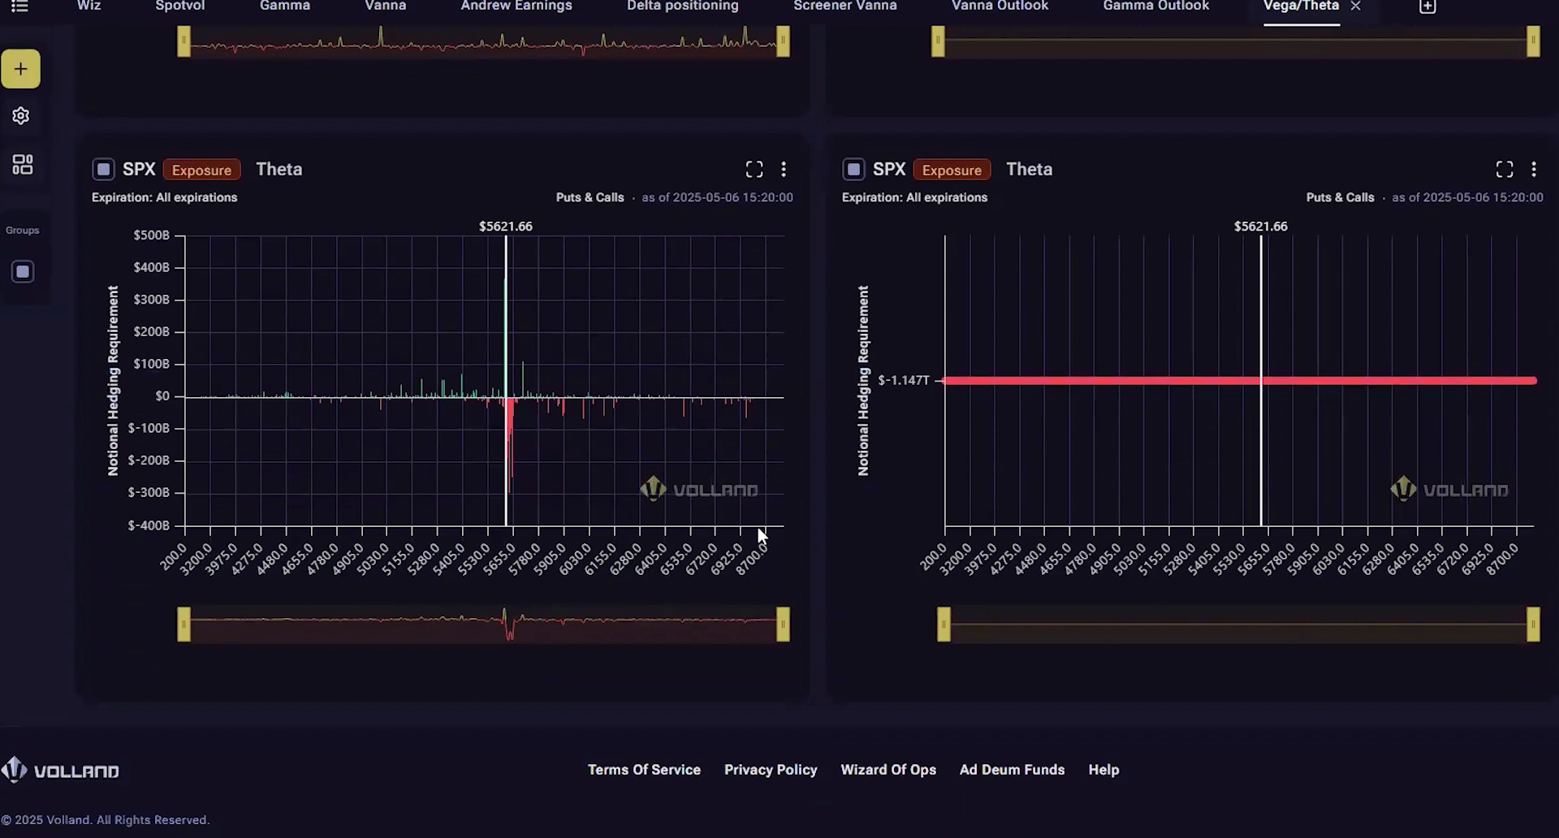
pyautogui.moveTo(719, 537)
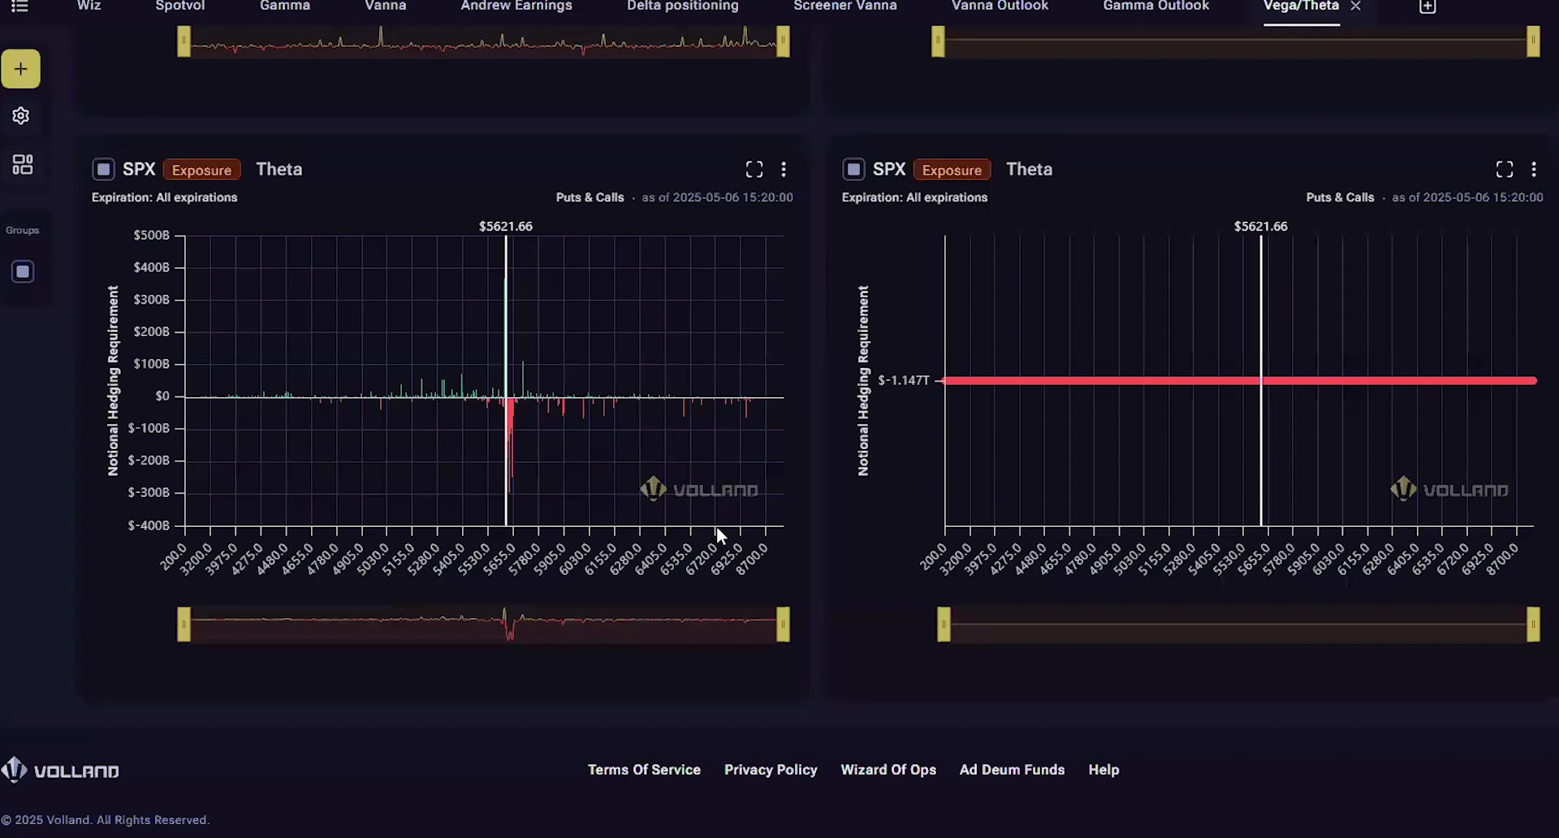
pyautogui.moveTo(713, 547)
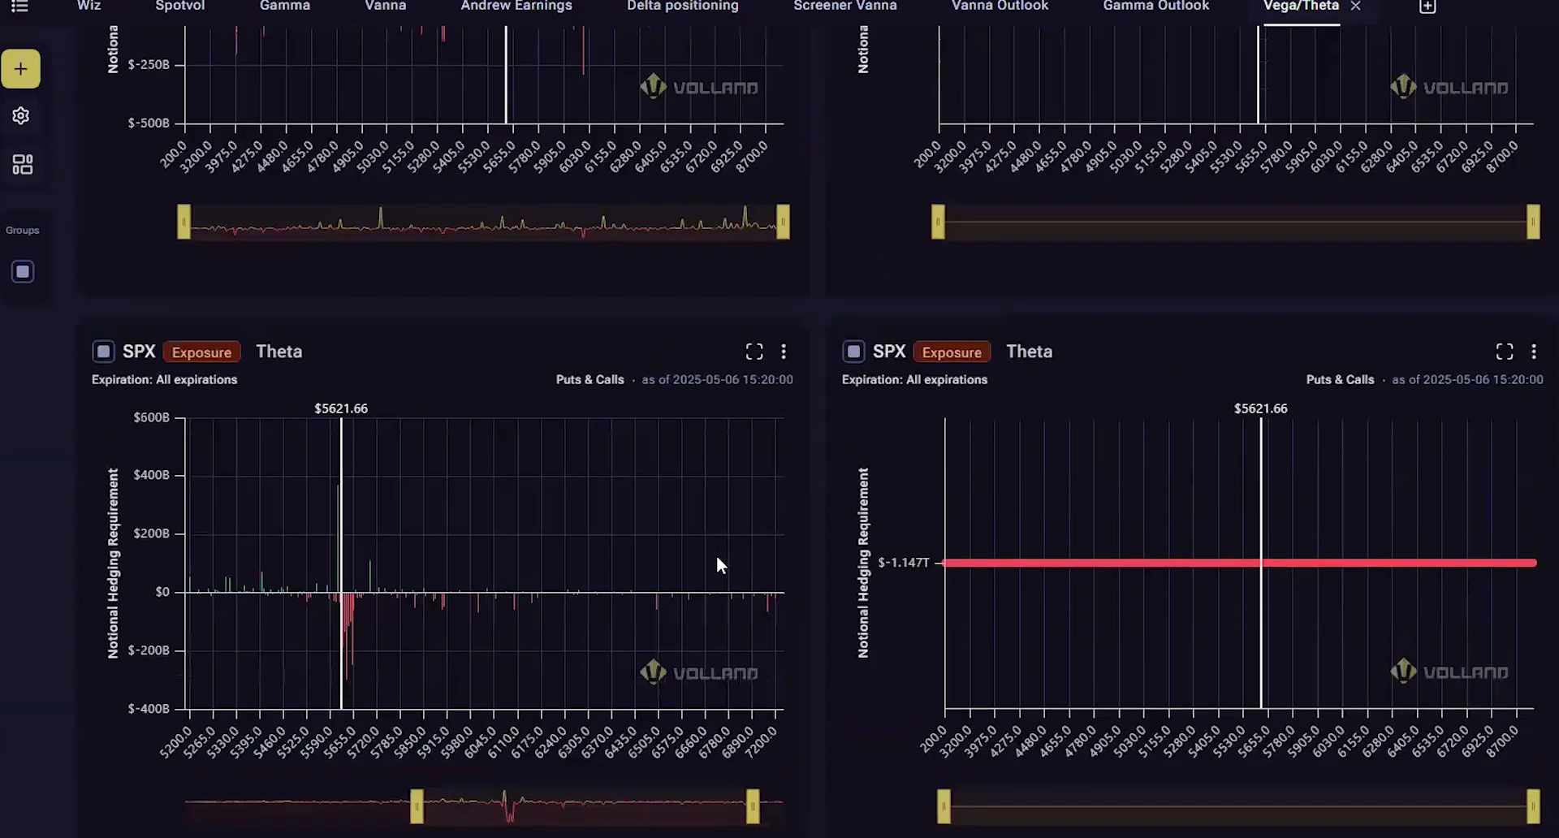
pyautogui.scroll(3)
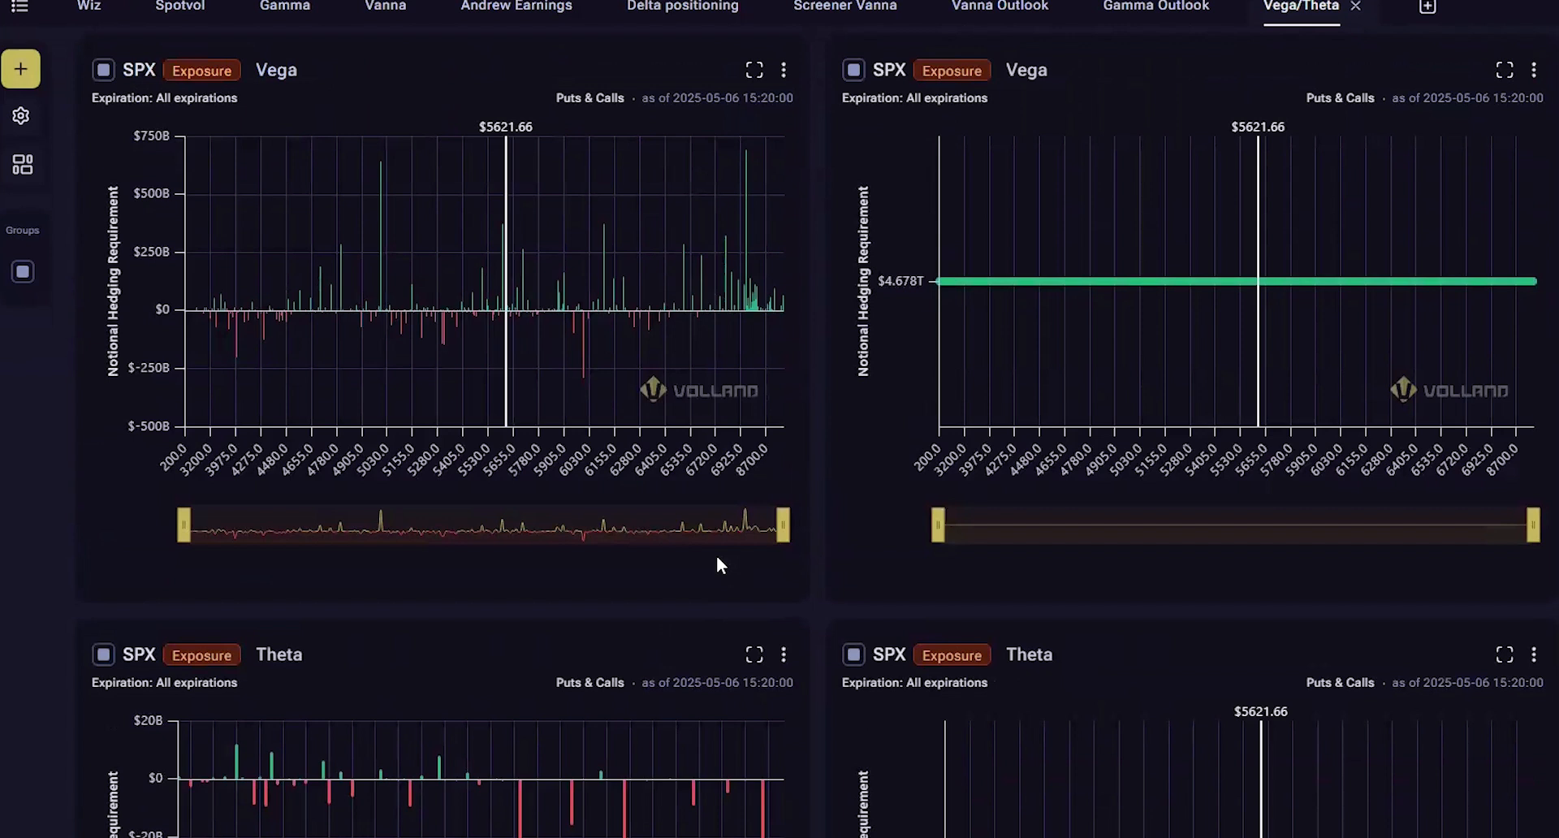
pyautogui.moveTo(553, 335)
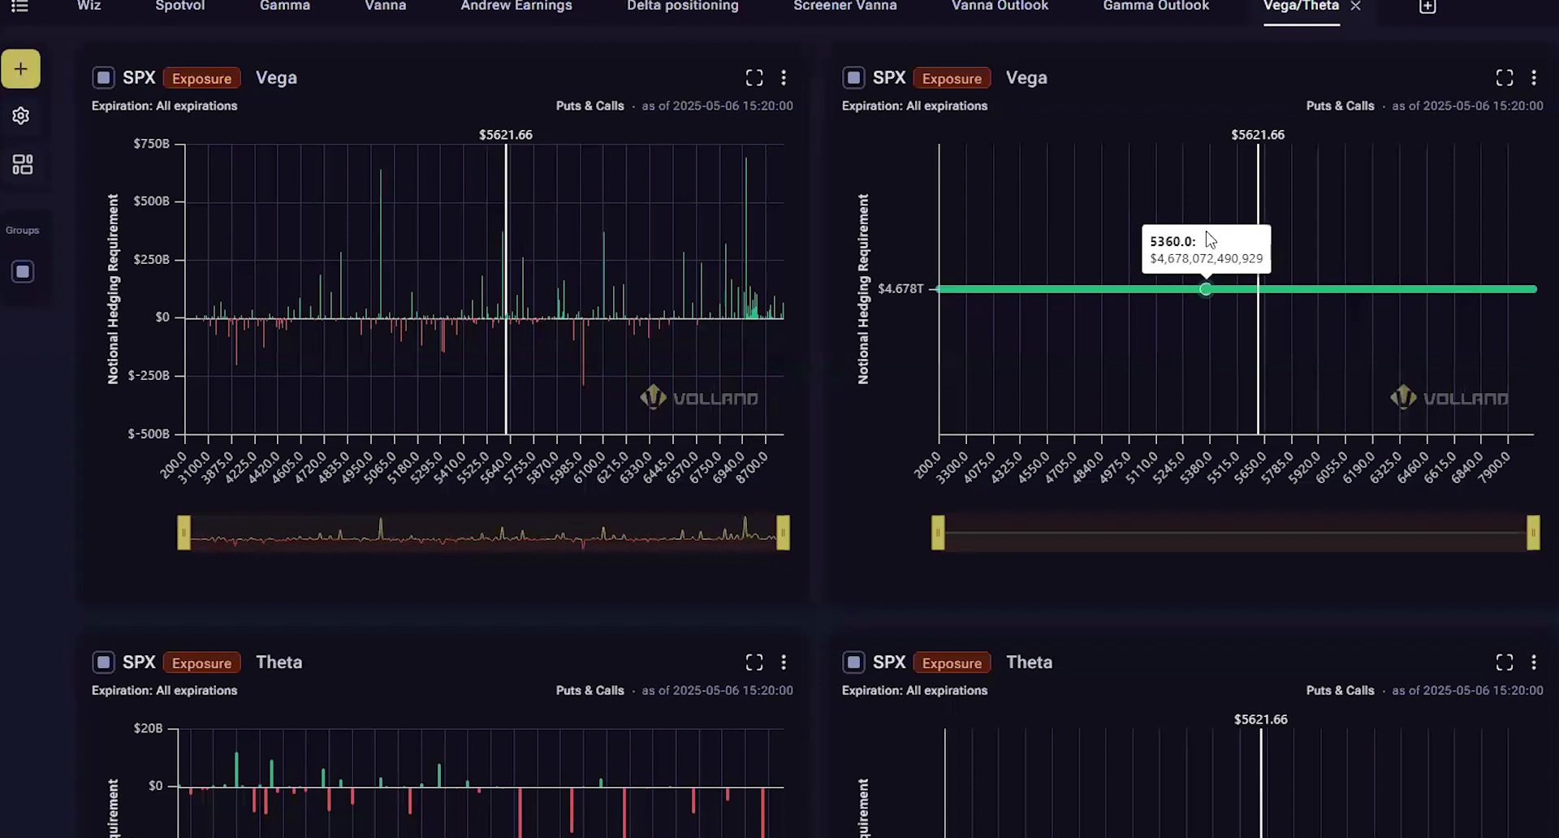
pyautogui.moveTo(1289, 245)
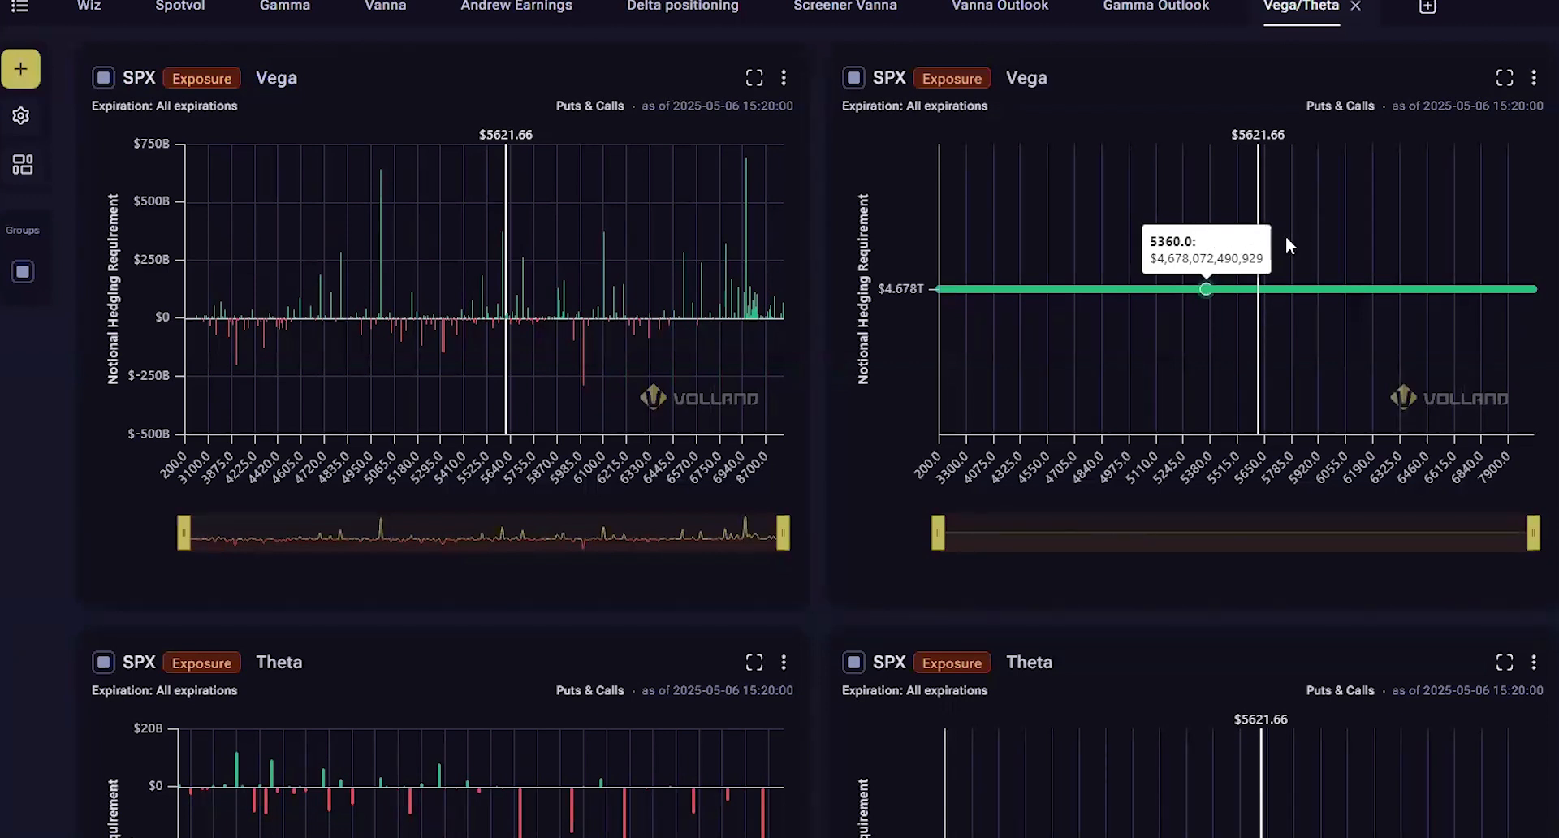
pyautogui.moveTo(1329, 247)
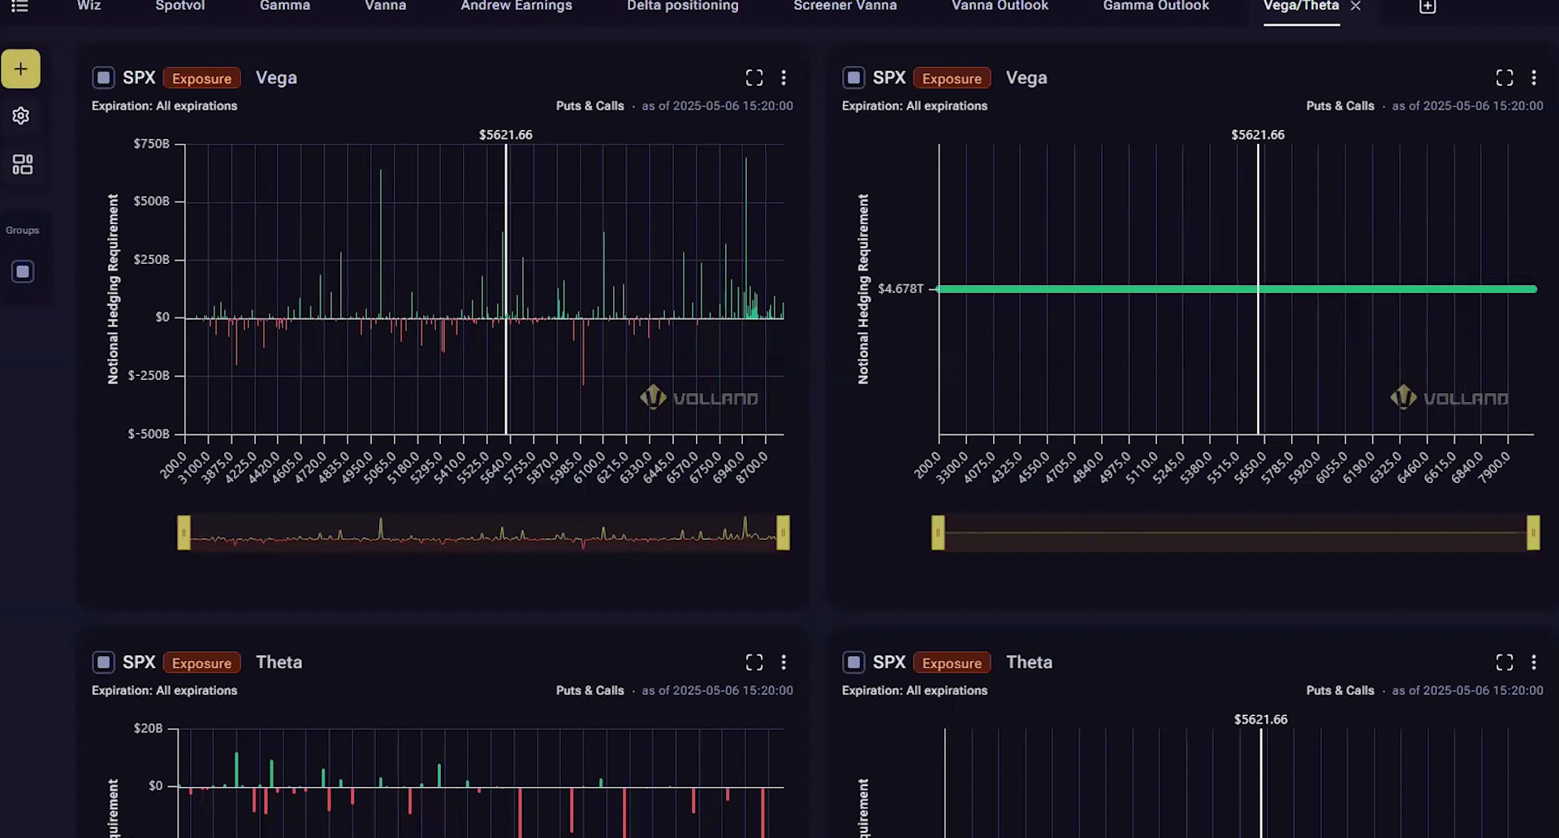
pyautogui.scroll(-3)
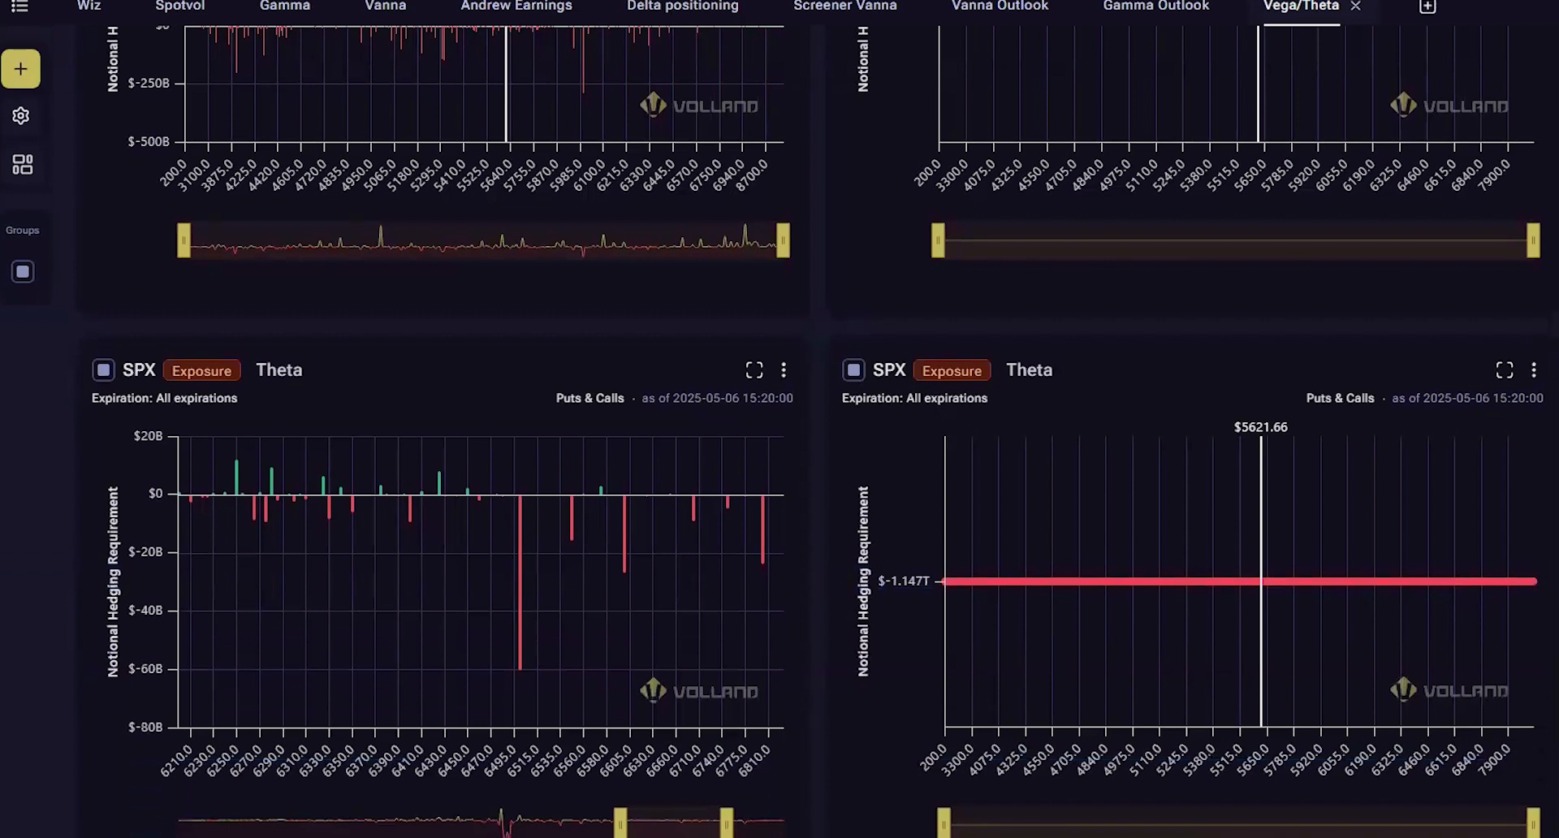
pyautogui.scroll(-3)
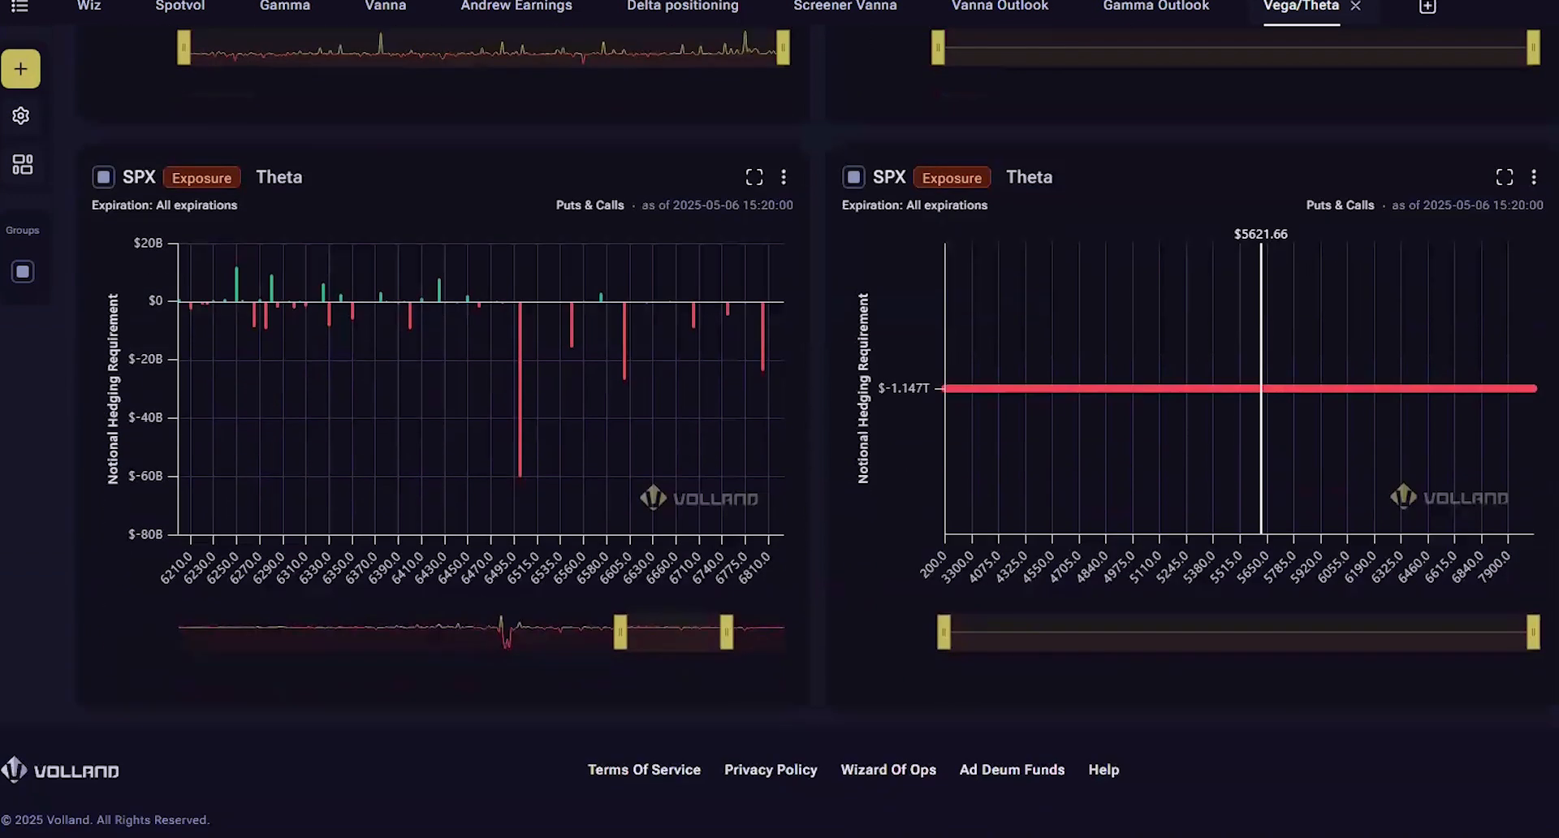
pyautogui.scroll(3)
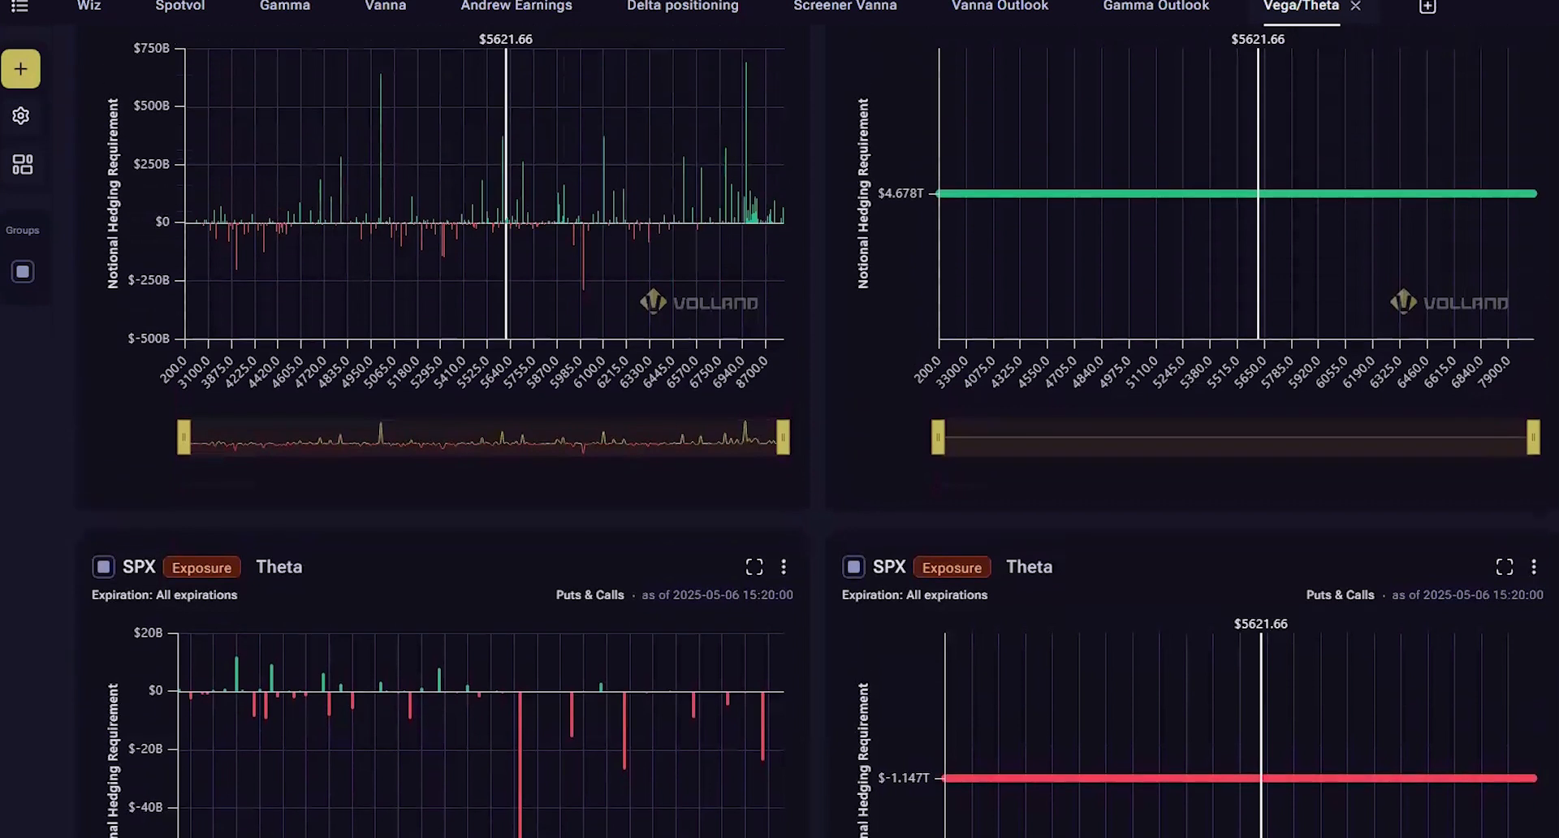
pyautogui.scroll(3)
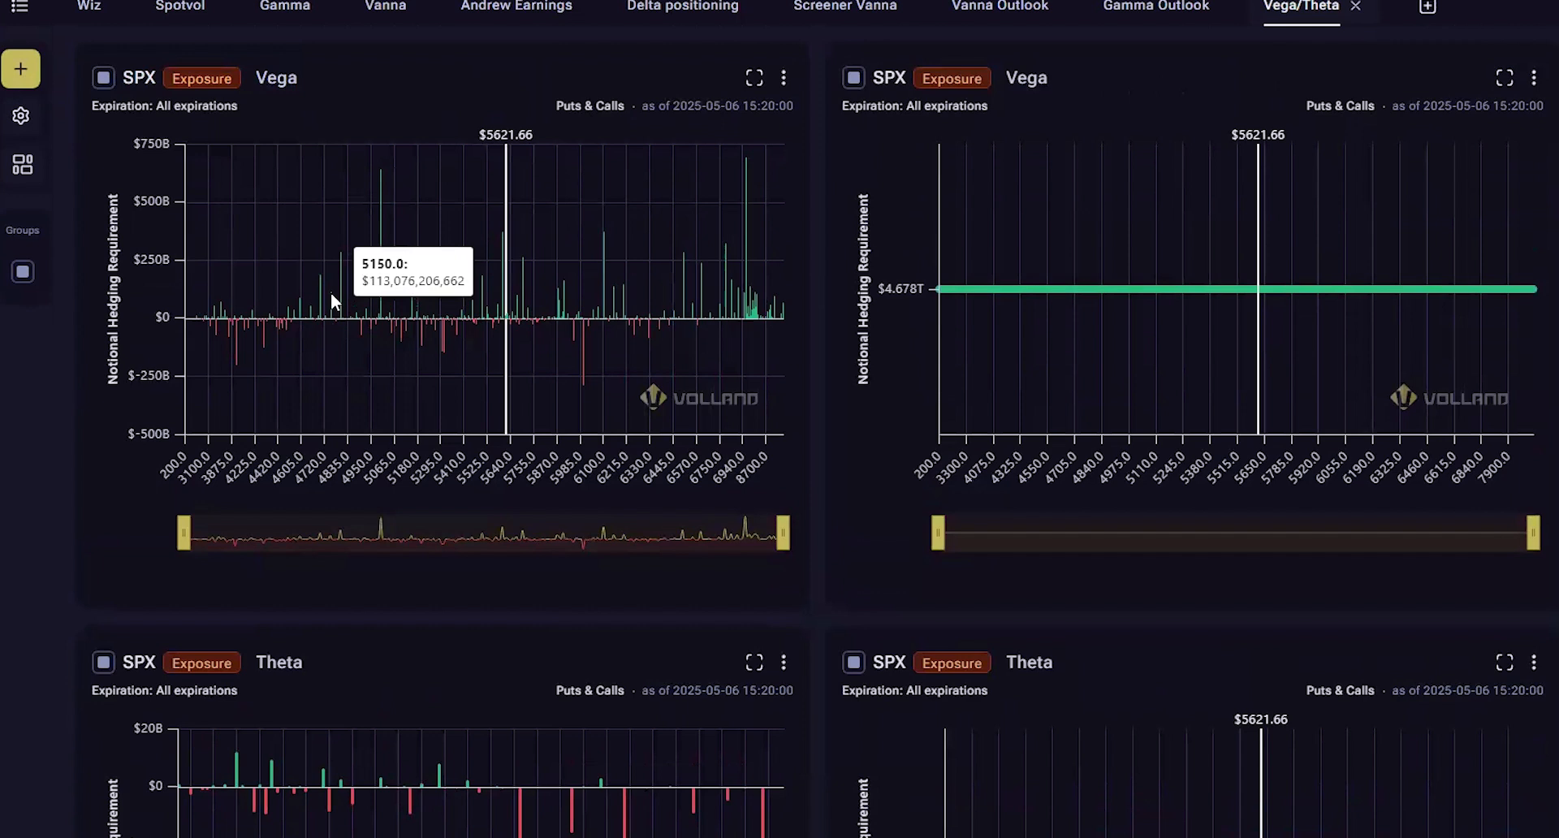
pyautogui.moveTo(489, 298)
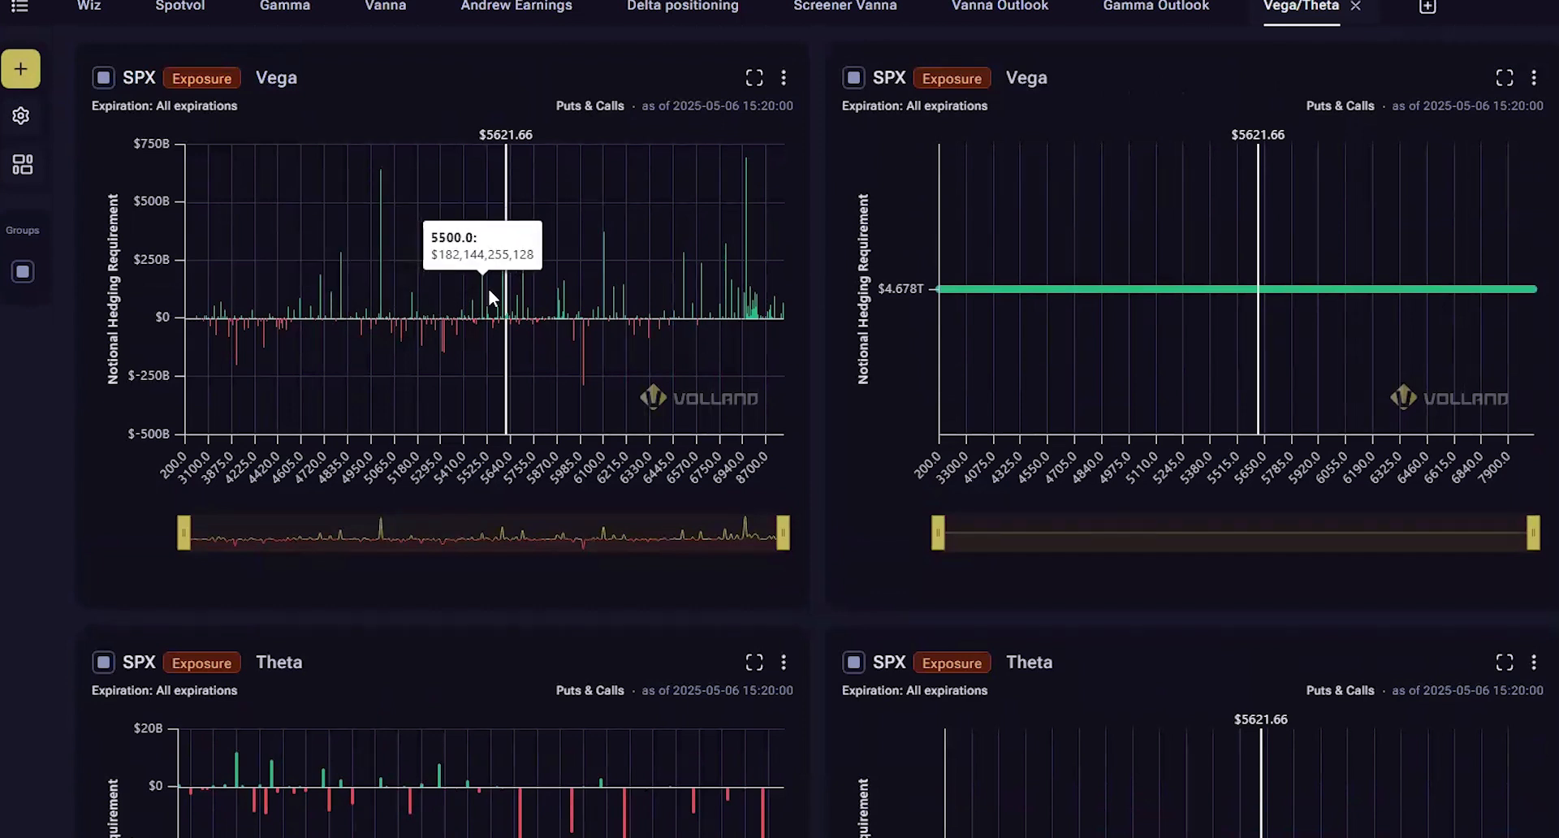
pyautogui.moveTo(610, 301)
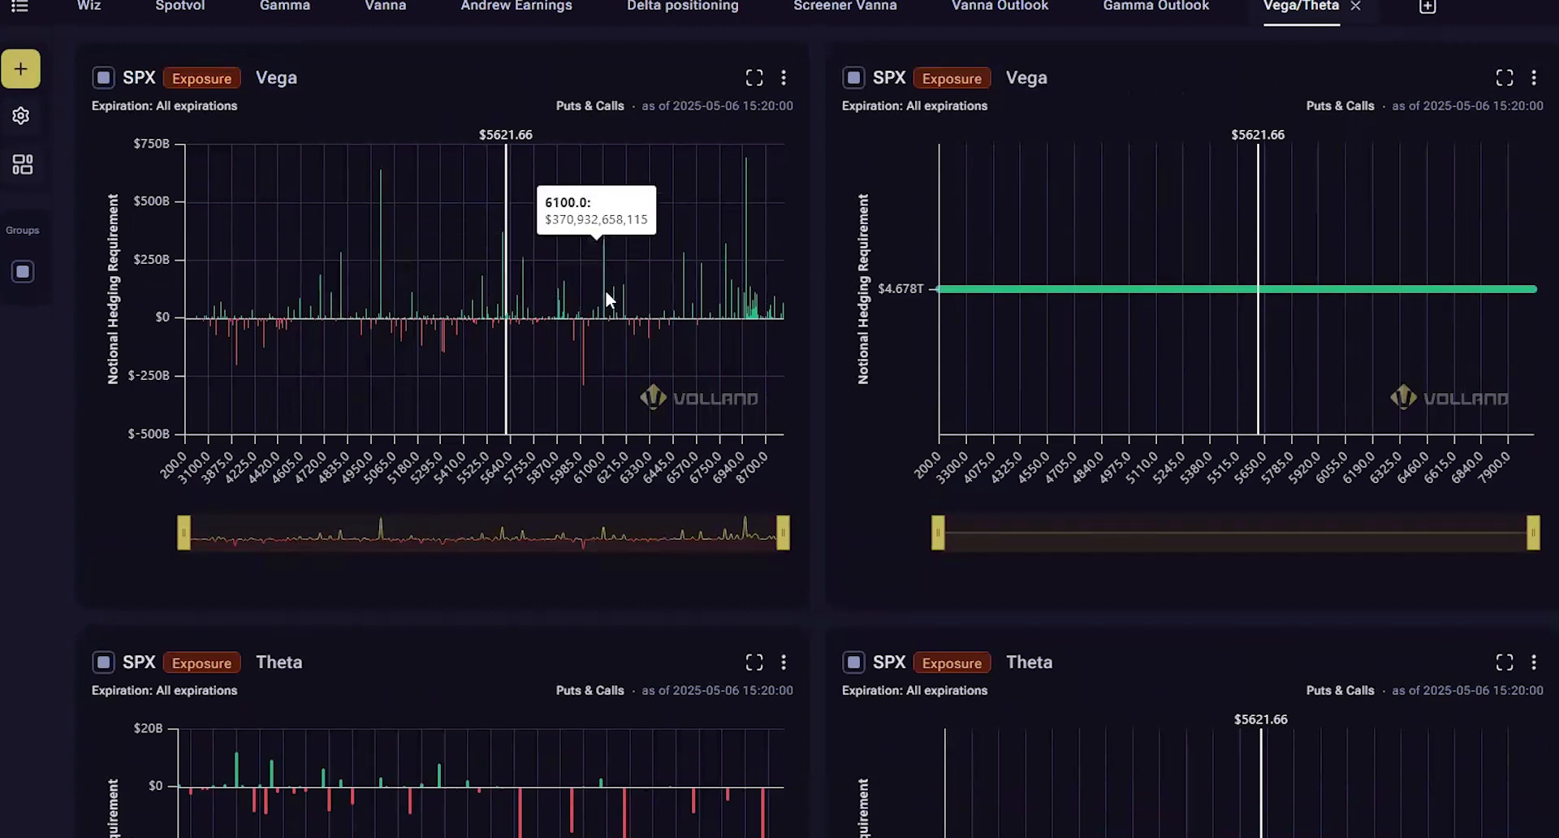
pyautogui.moveTo(608, 301)
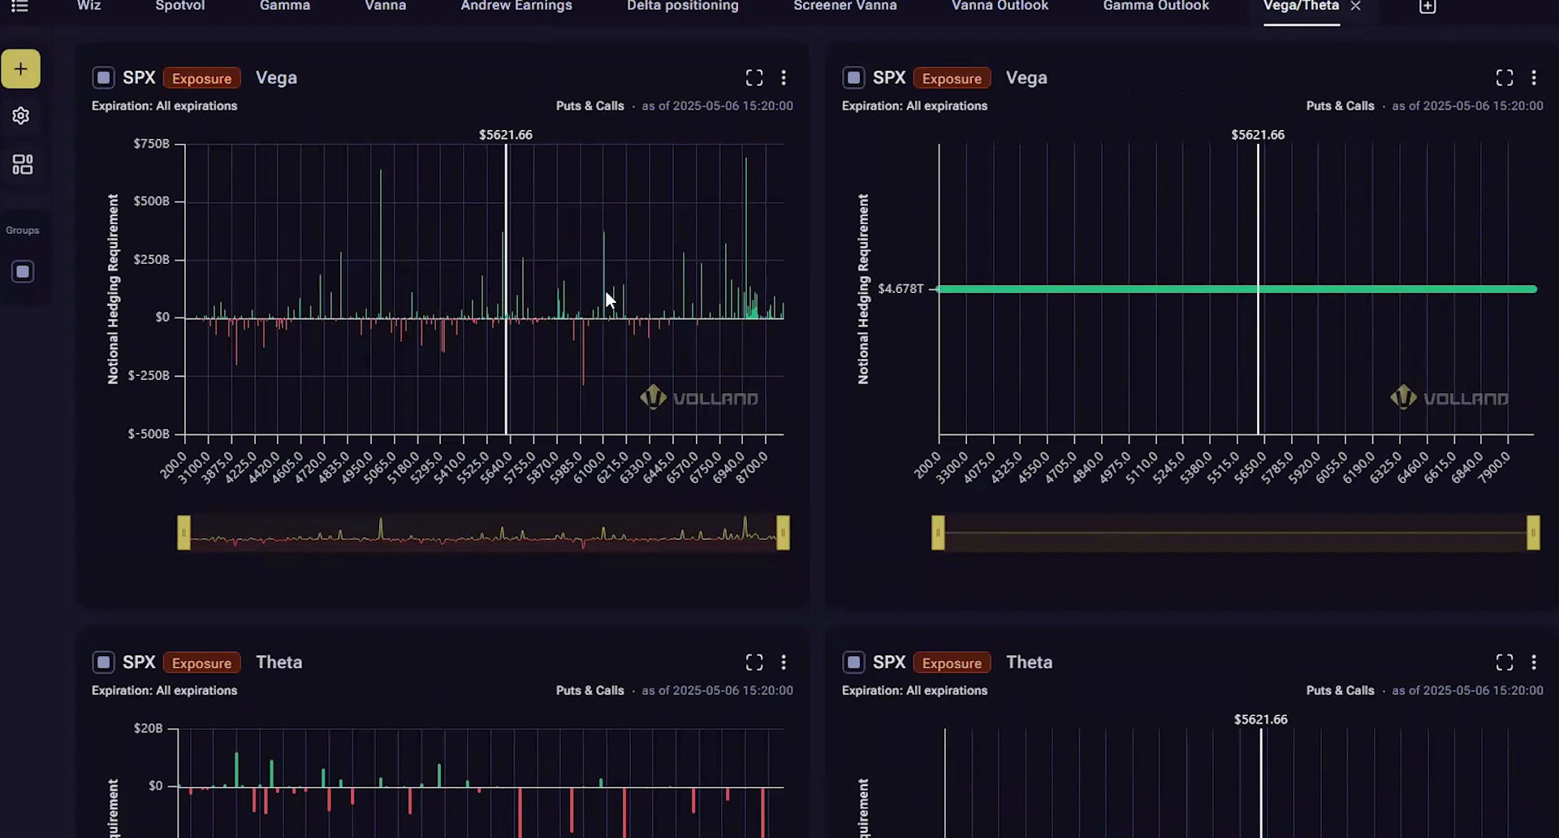
pyautogui.moveTo(748, 305)
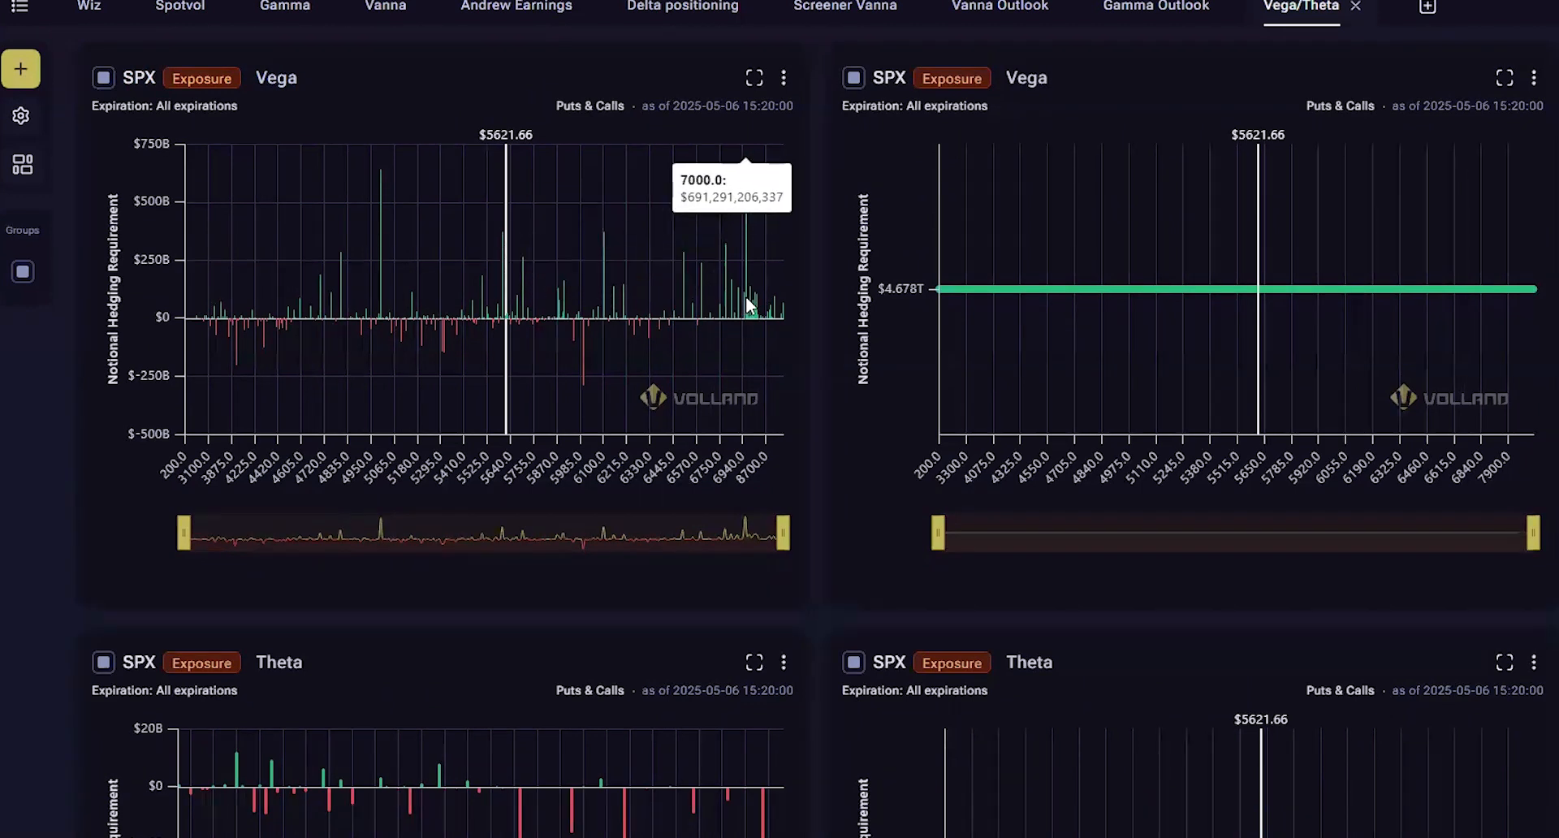
pyautogui.moveTo(750, 207)
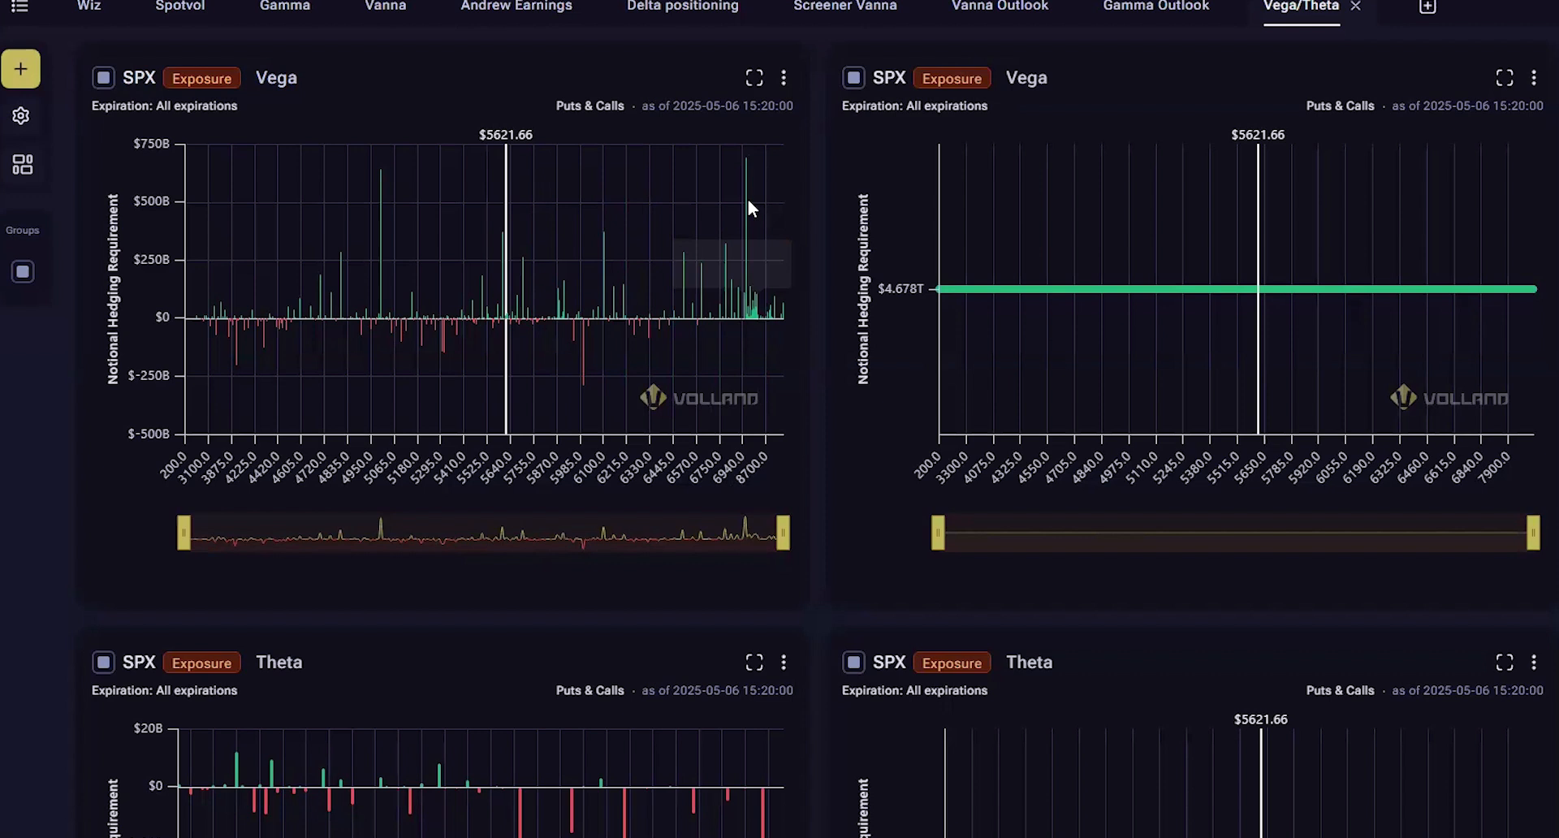
pyautogui.moveTo(958, 289)
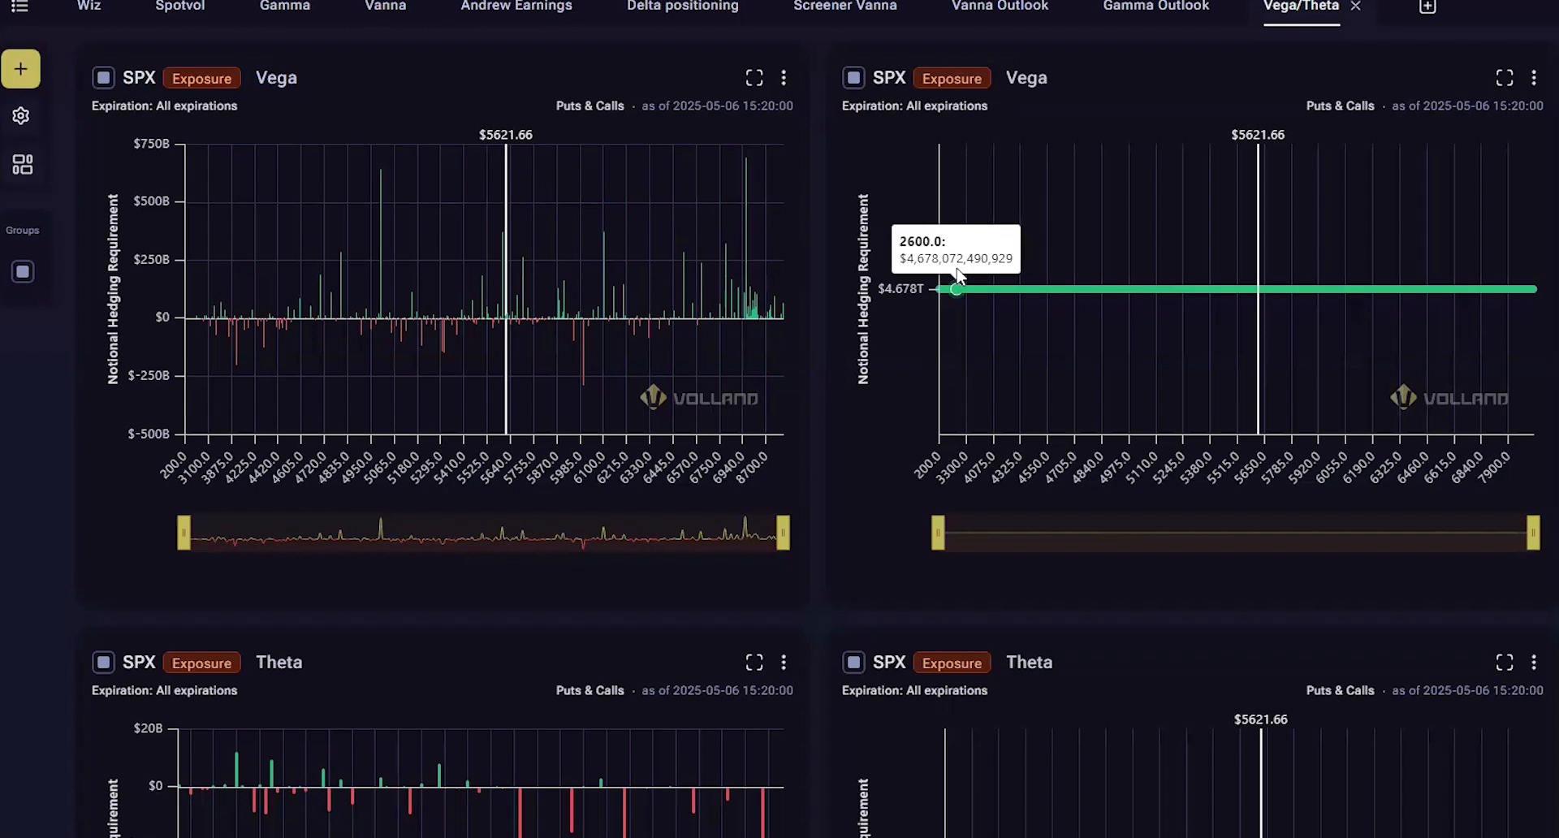
pyautogui.moveTo(945, 288)
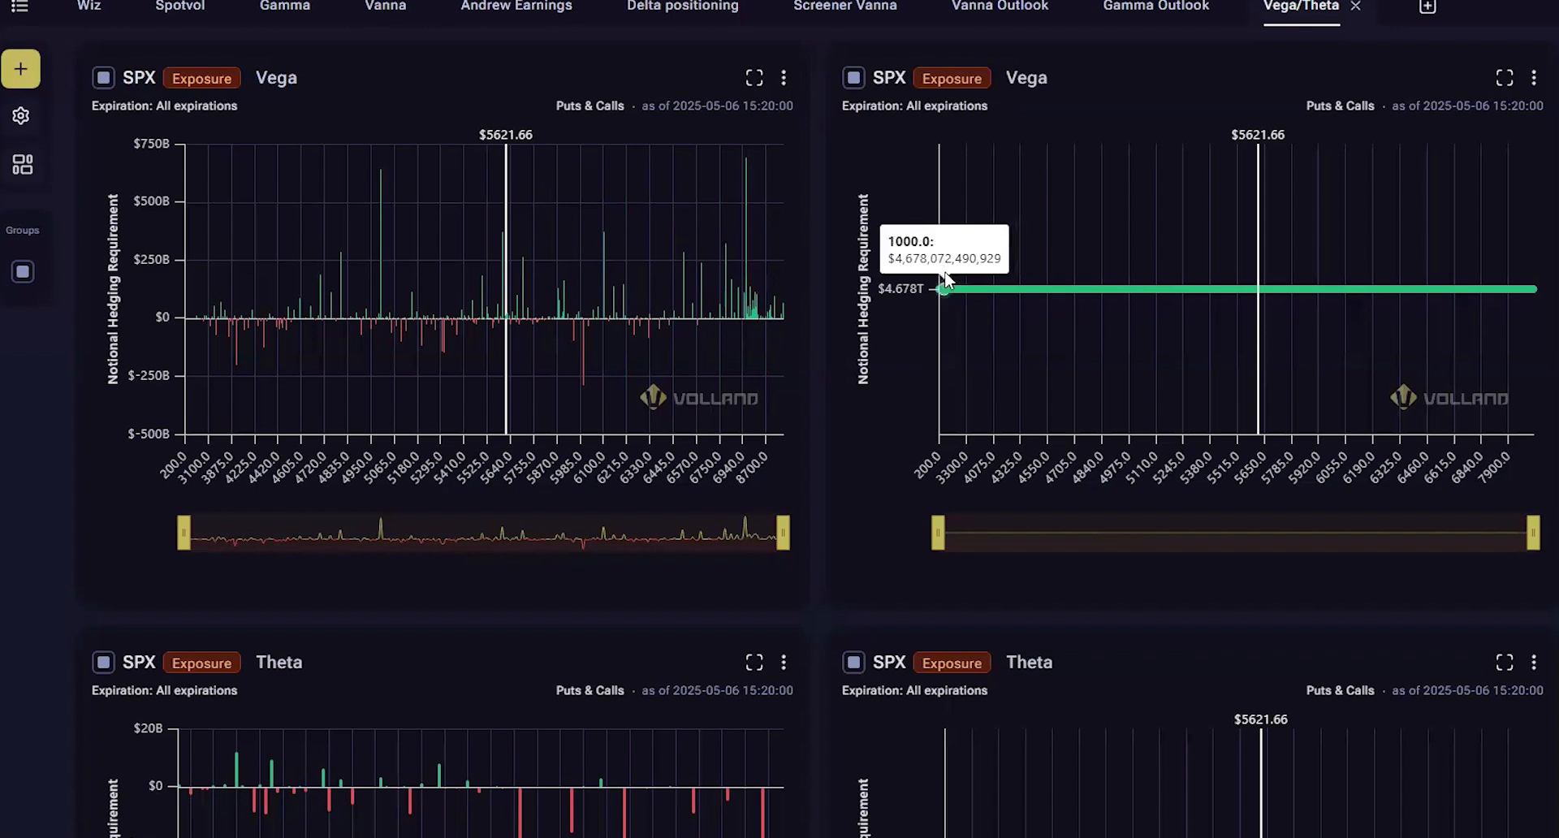
pyautogui.moveTo(1007, 303)
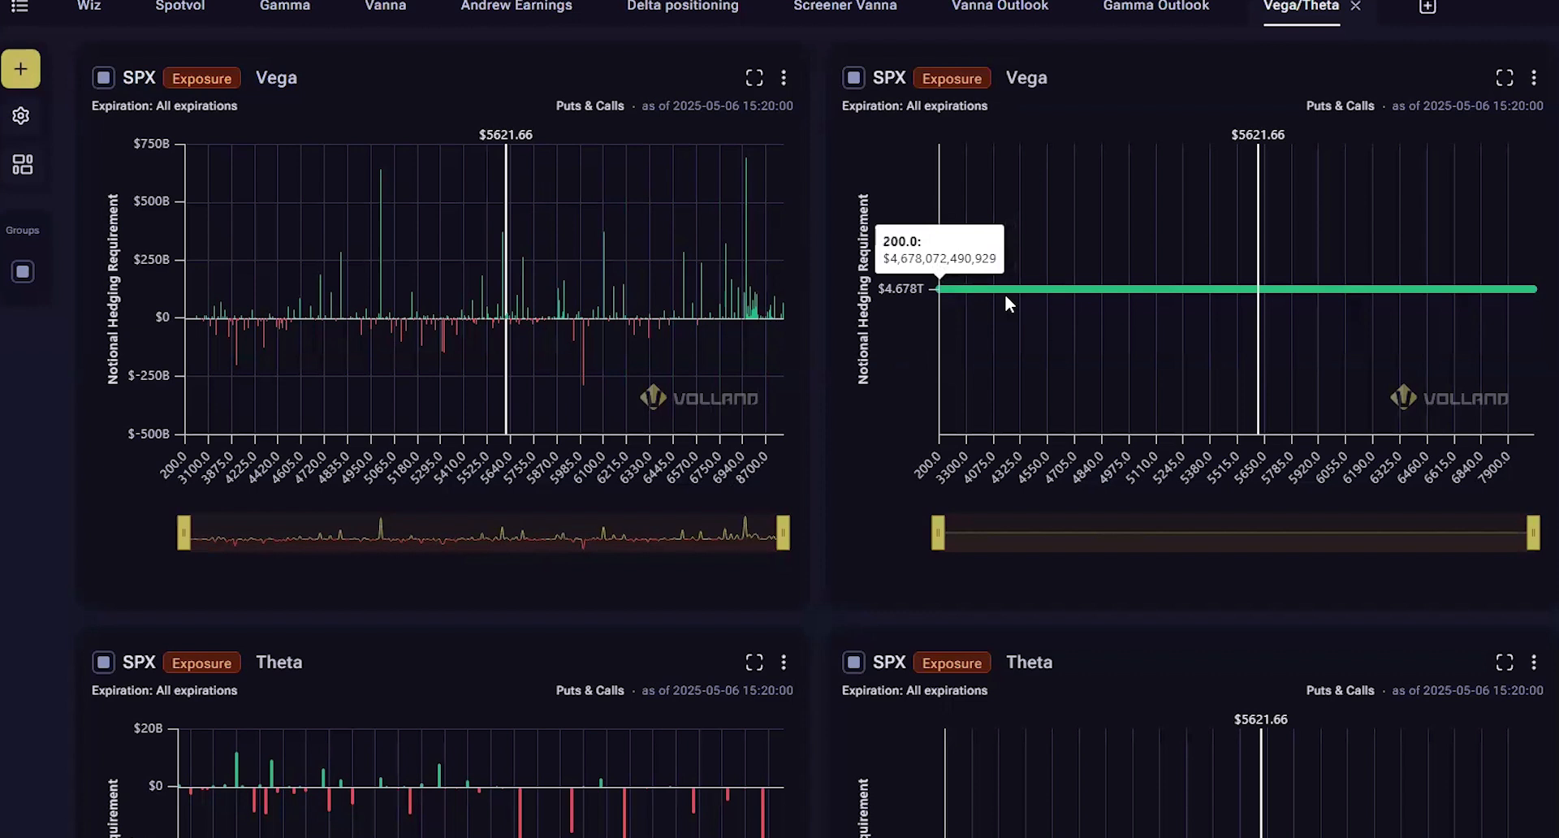
pyautogui.moveTo(1036, 291)
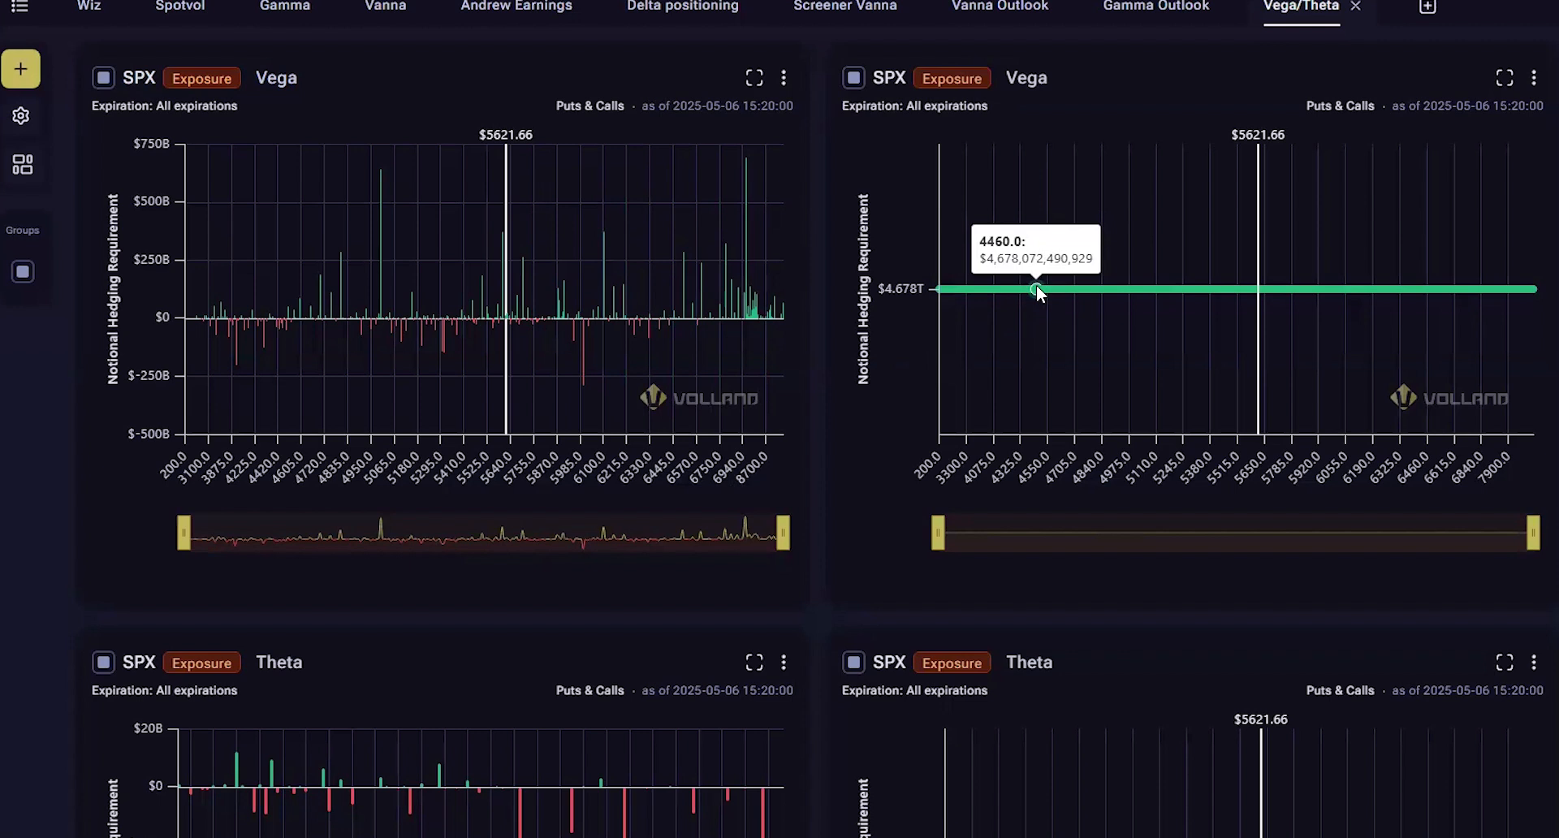
pyautogui.moveTo(779, 380)
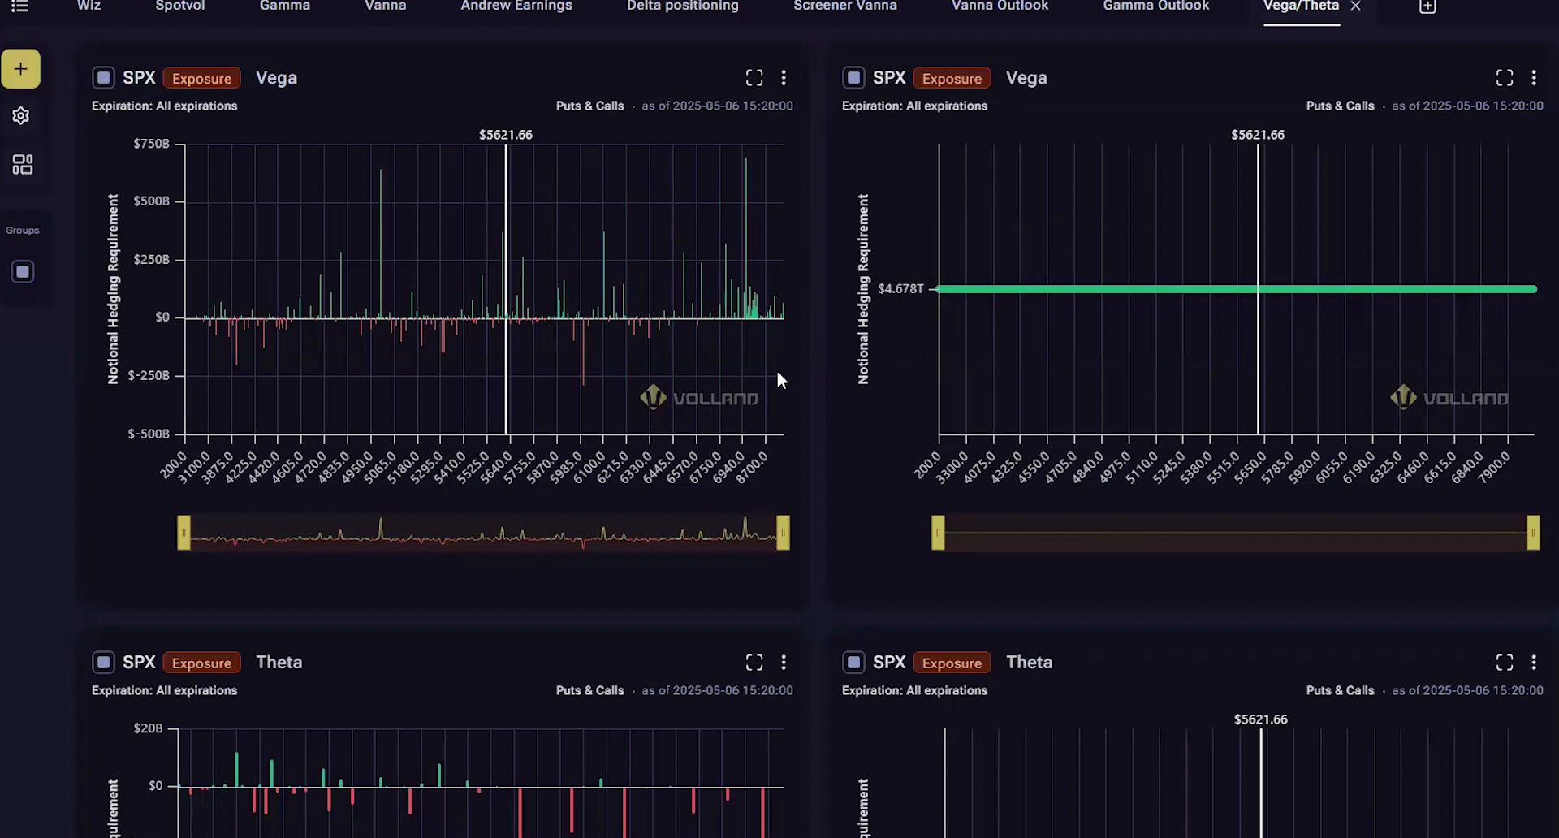